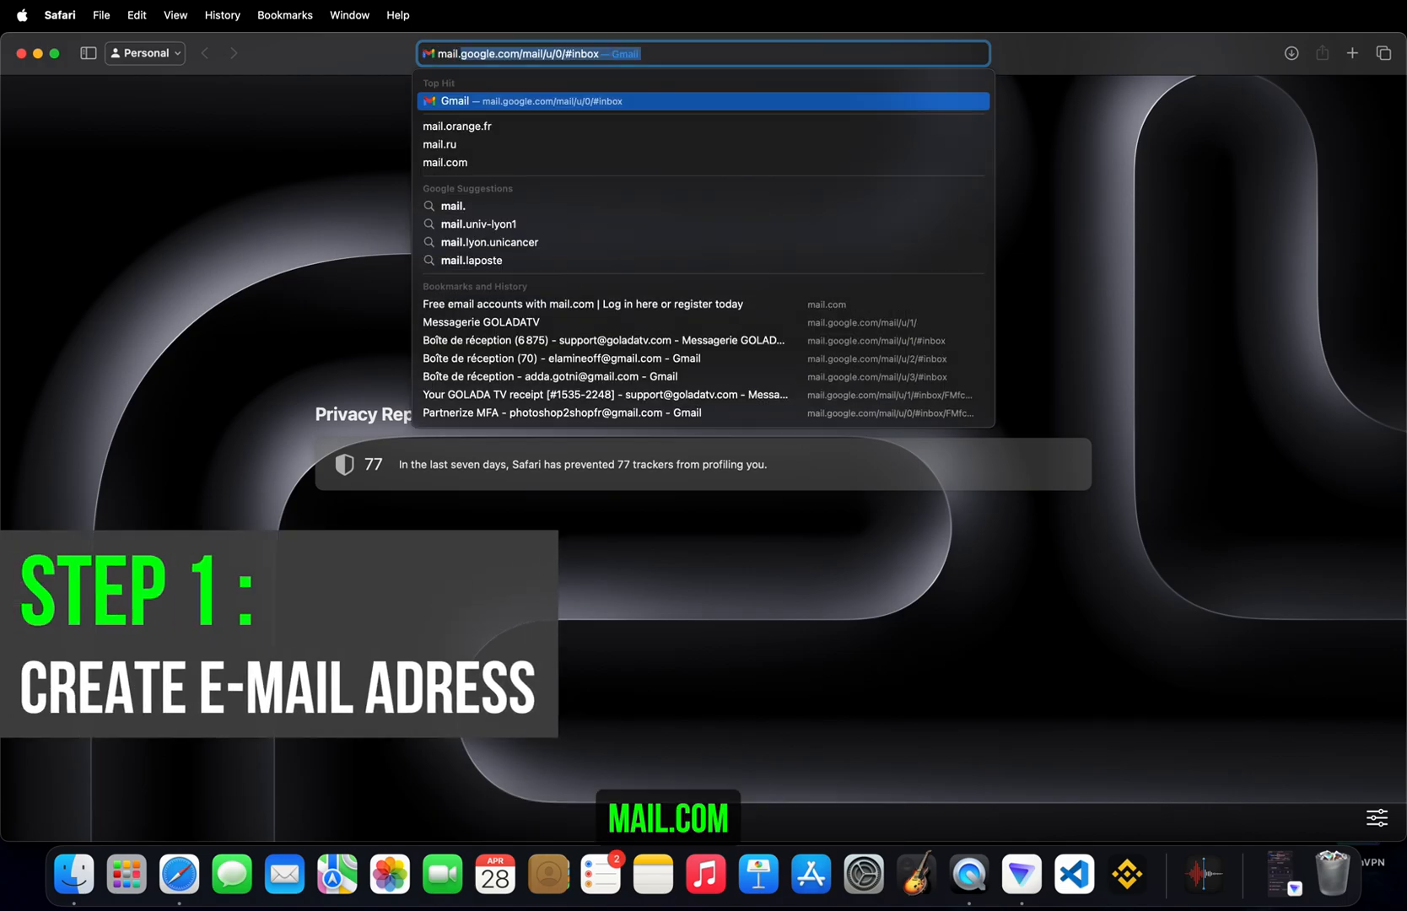
Sign up for a new free mail.com address and activate its mailbox.
left_click(444, 162)
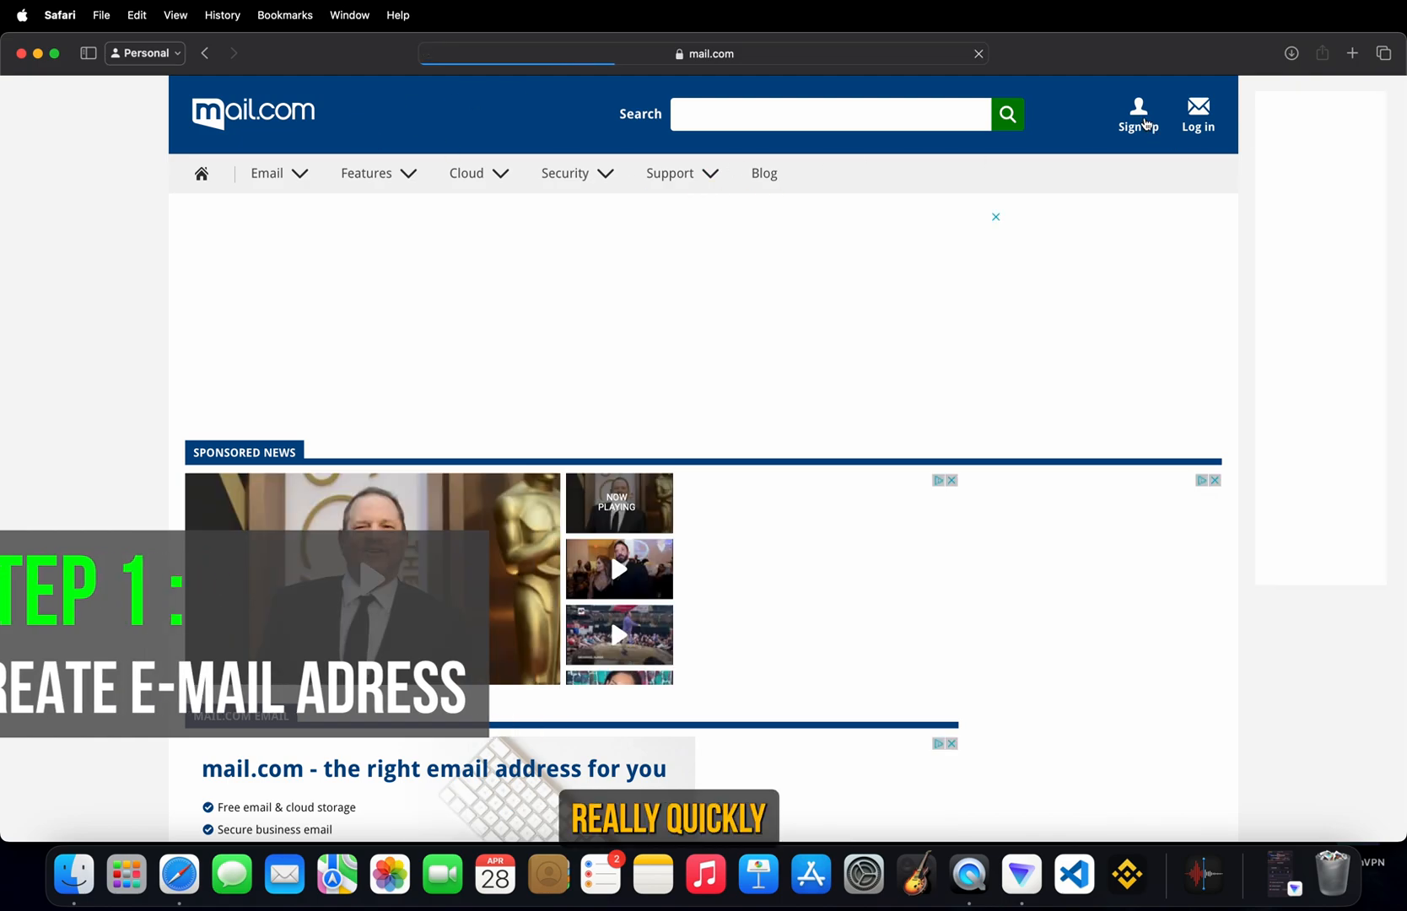
left_click(1136, 113)
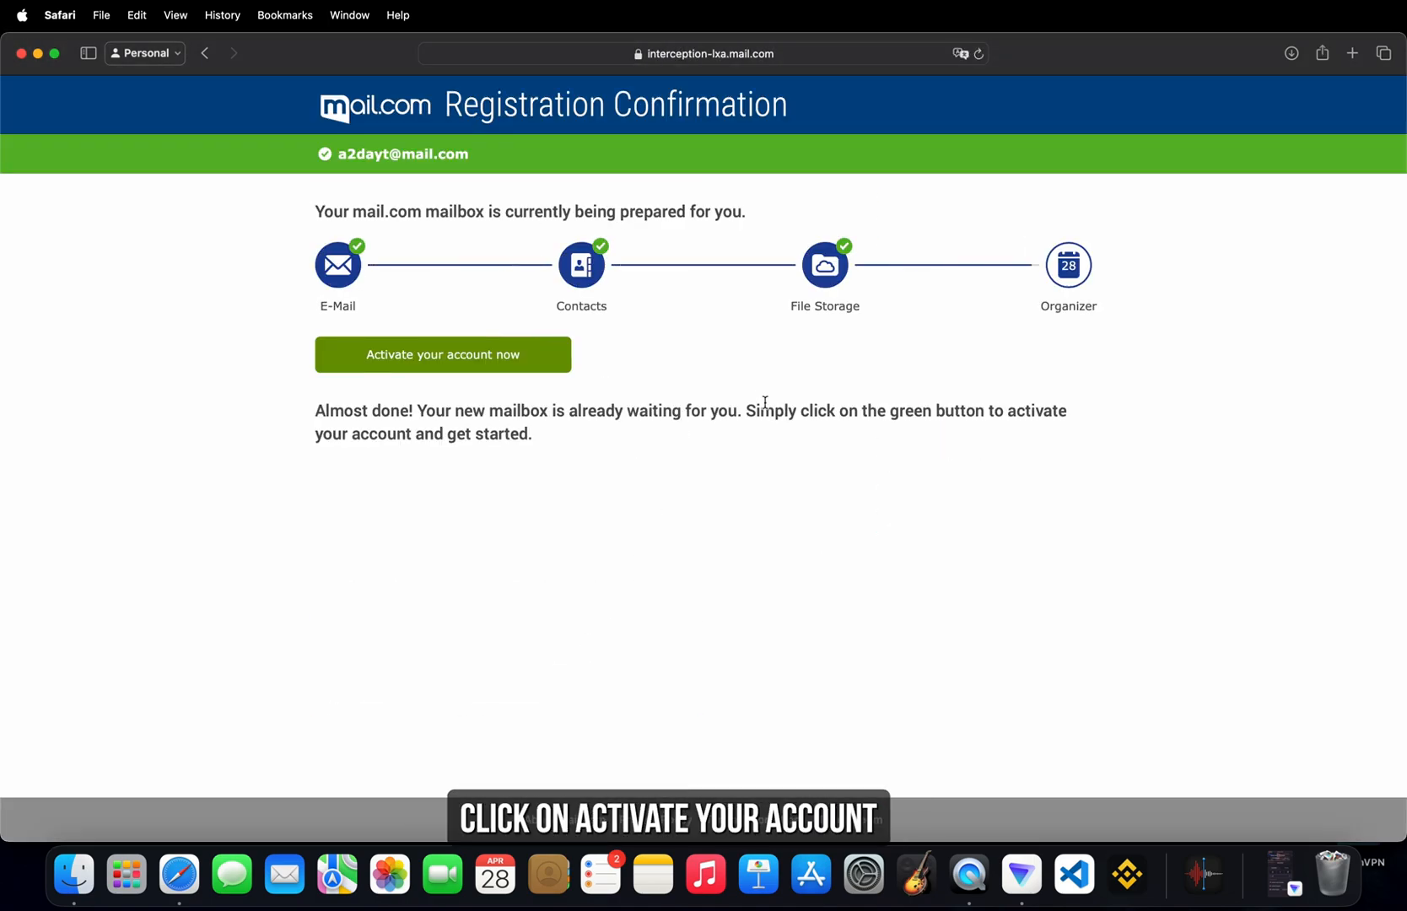
left_click(442, 354)
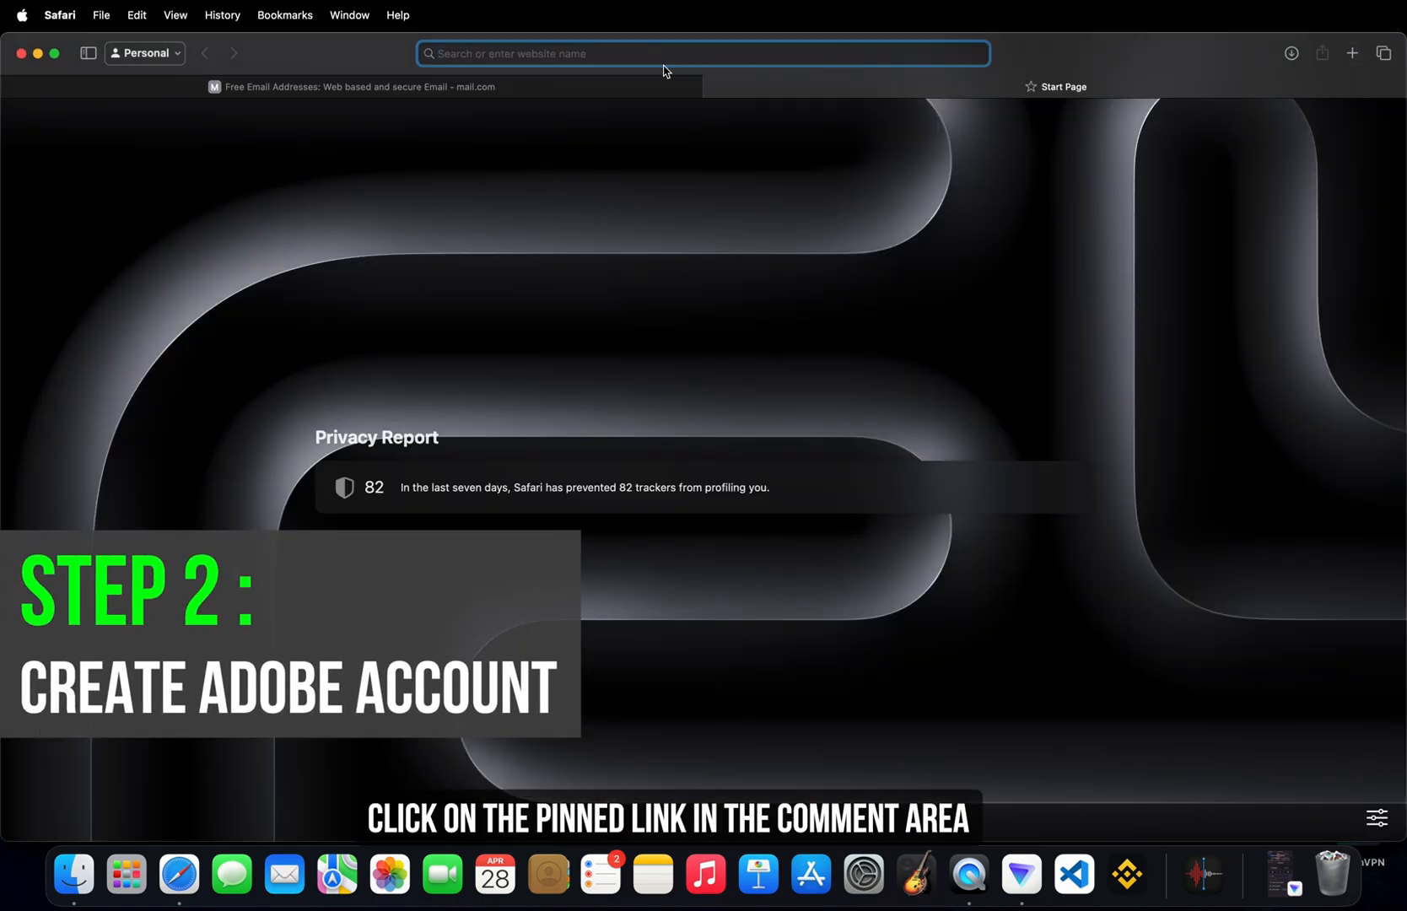
Via the prf.hn Adobe link, choose the Students and teachers trial with the Adobe Stock add-on and continue.
type("https://prf.hn/l/LAlEXGR")
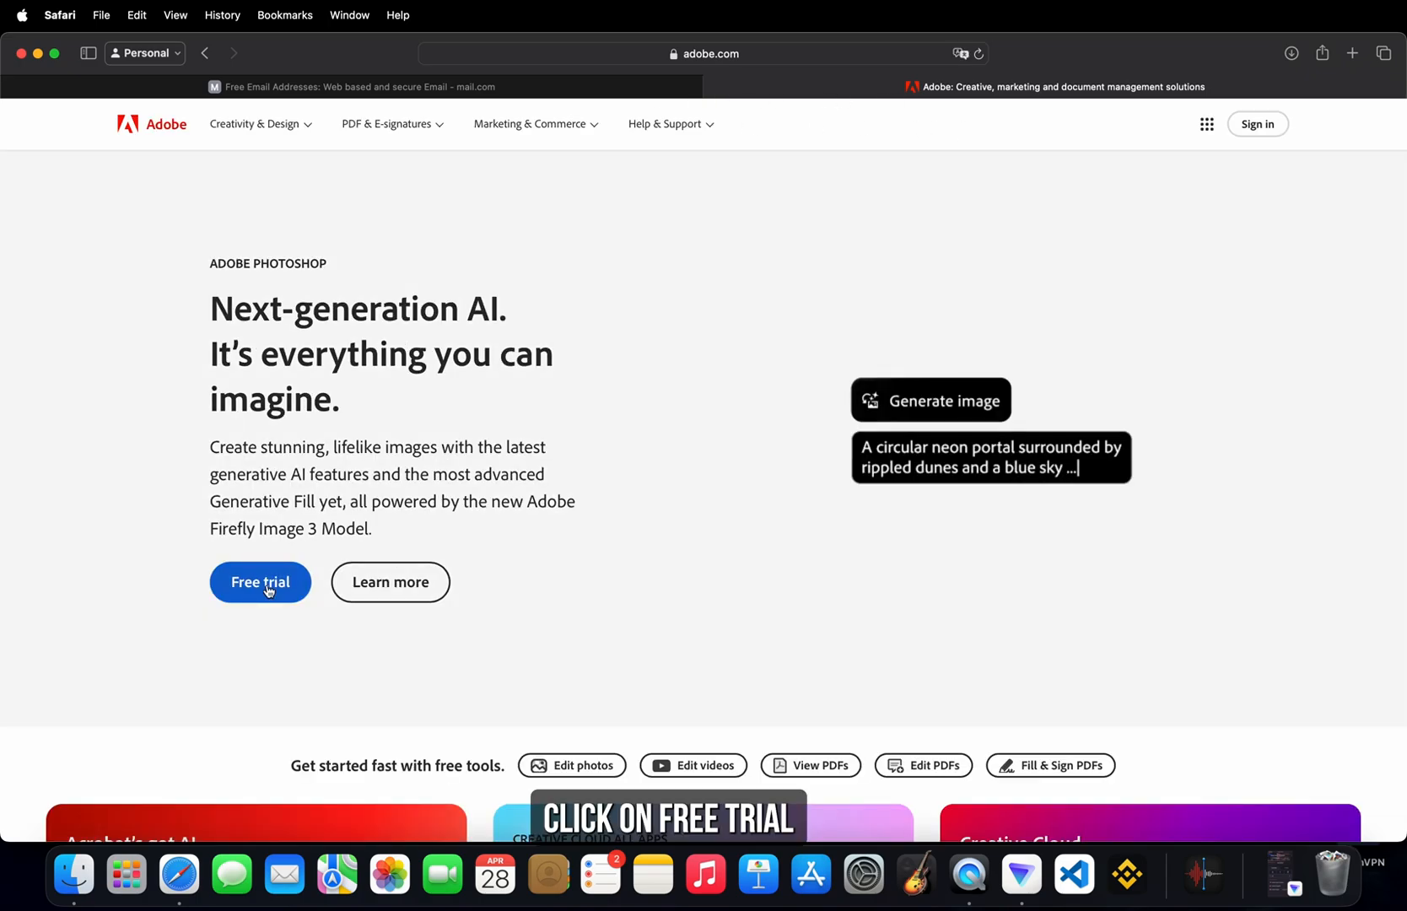
left_click(260, 582)
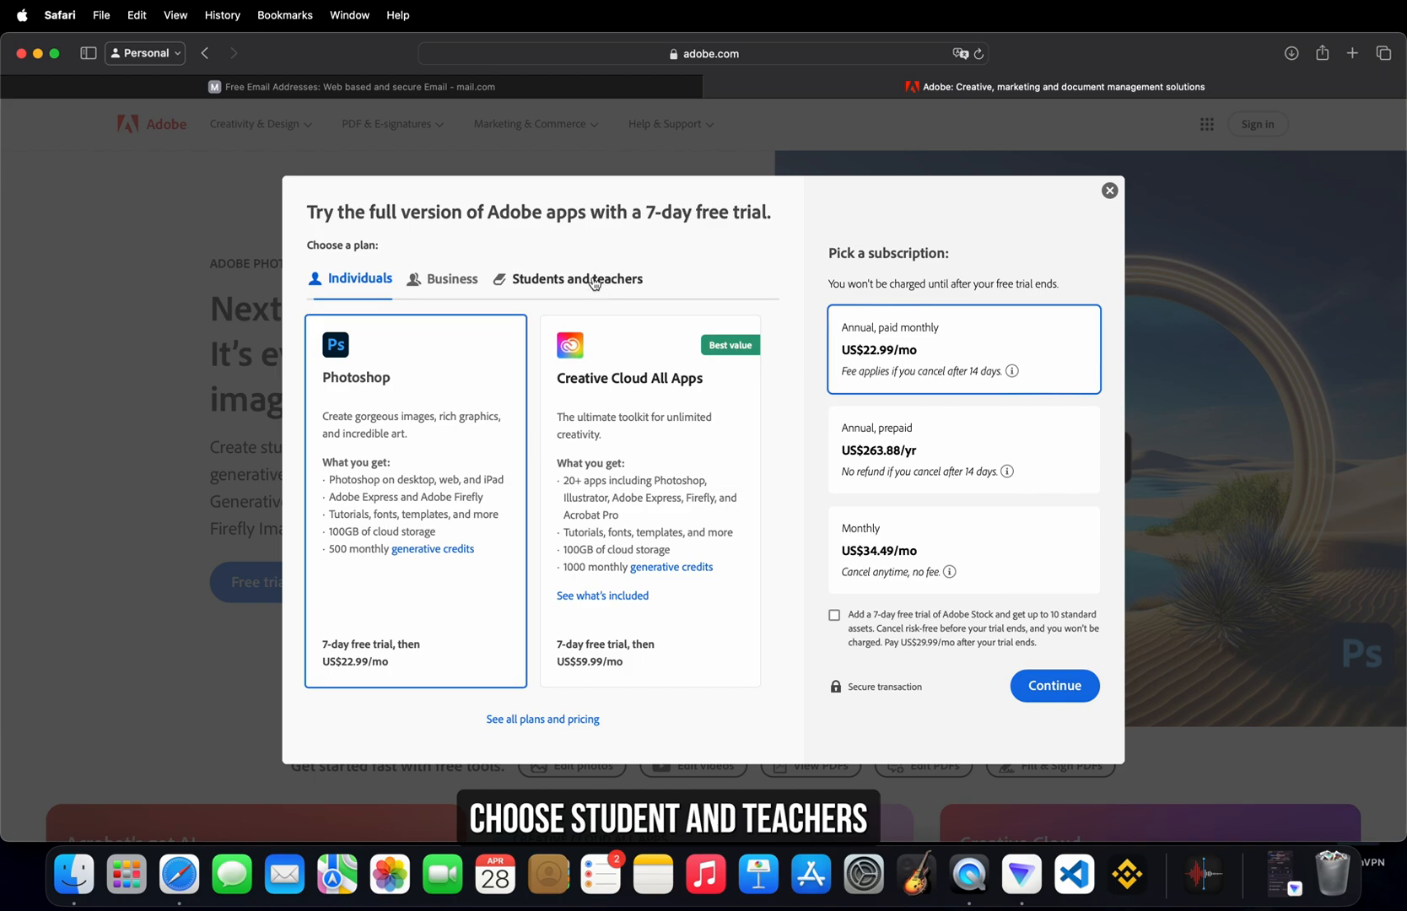
left_click(579, 278)
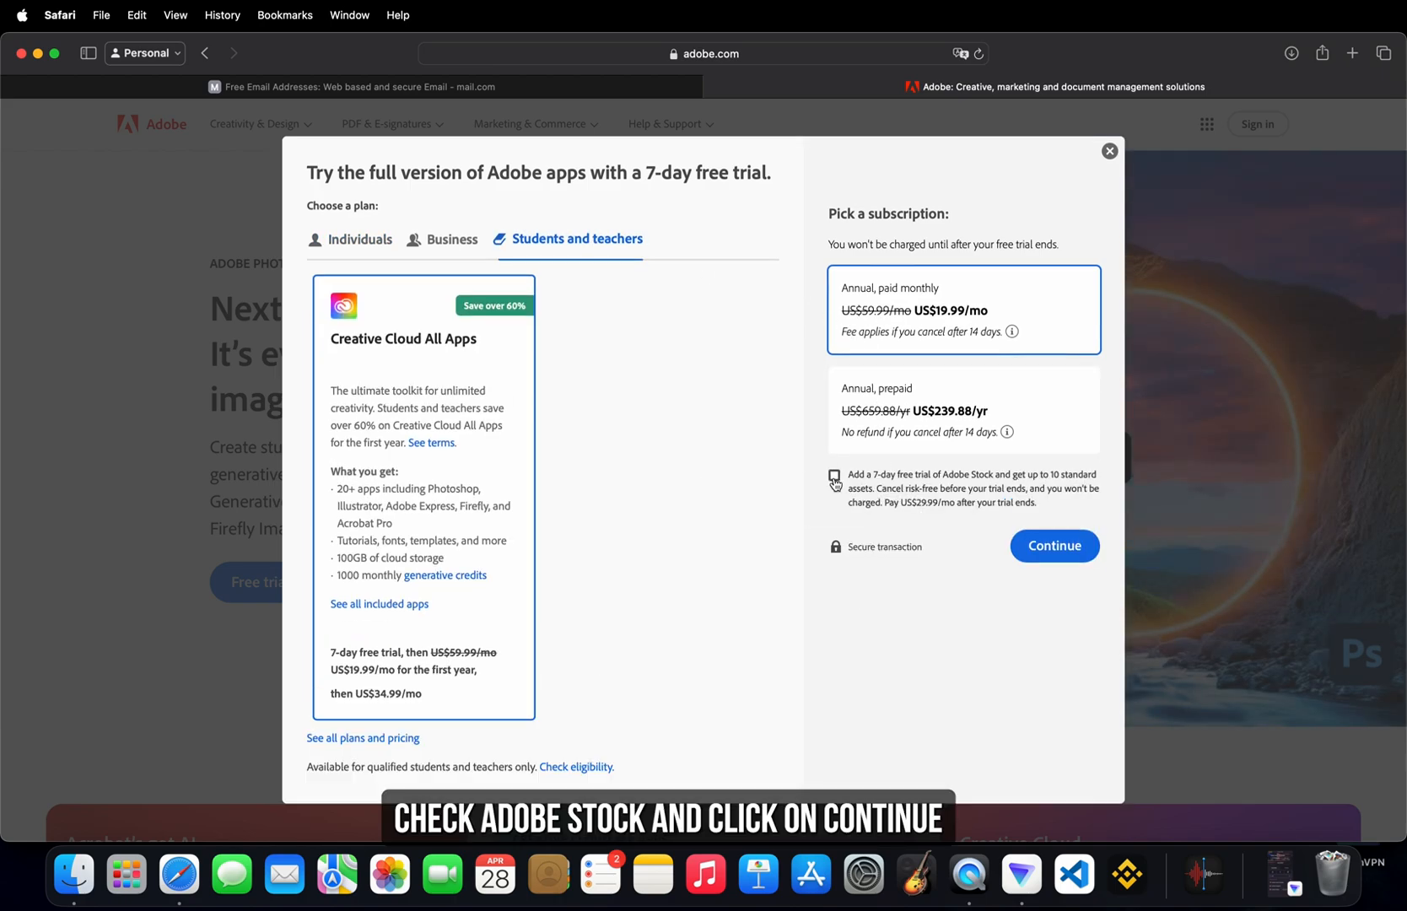
left_click(835, 476)
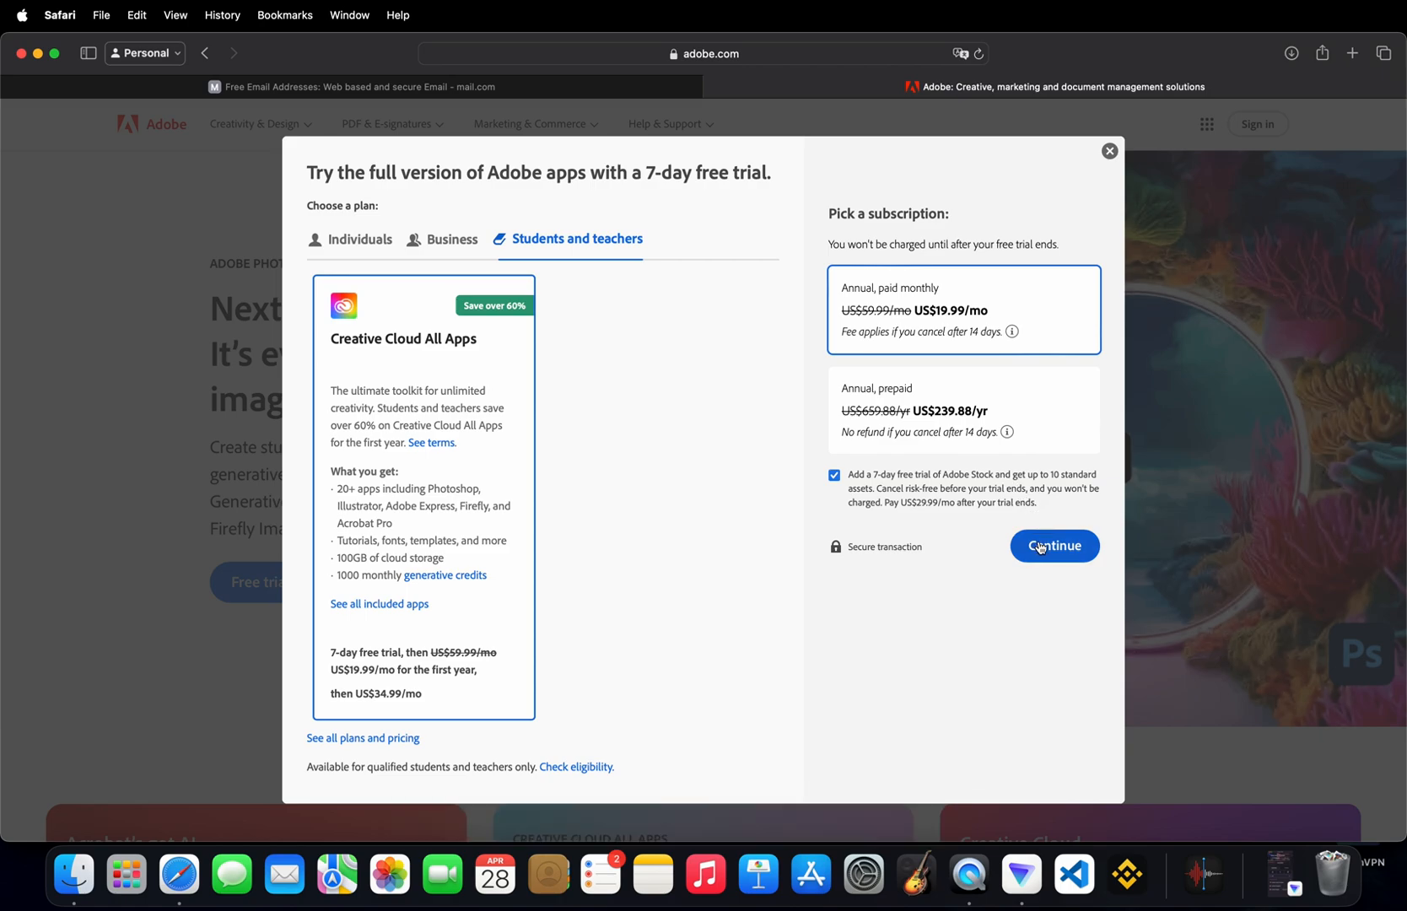
left_click(1053, 545)
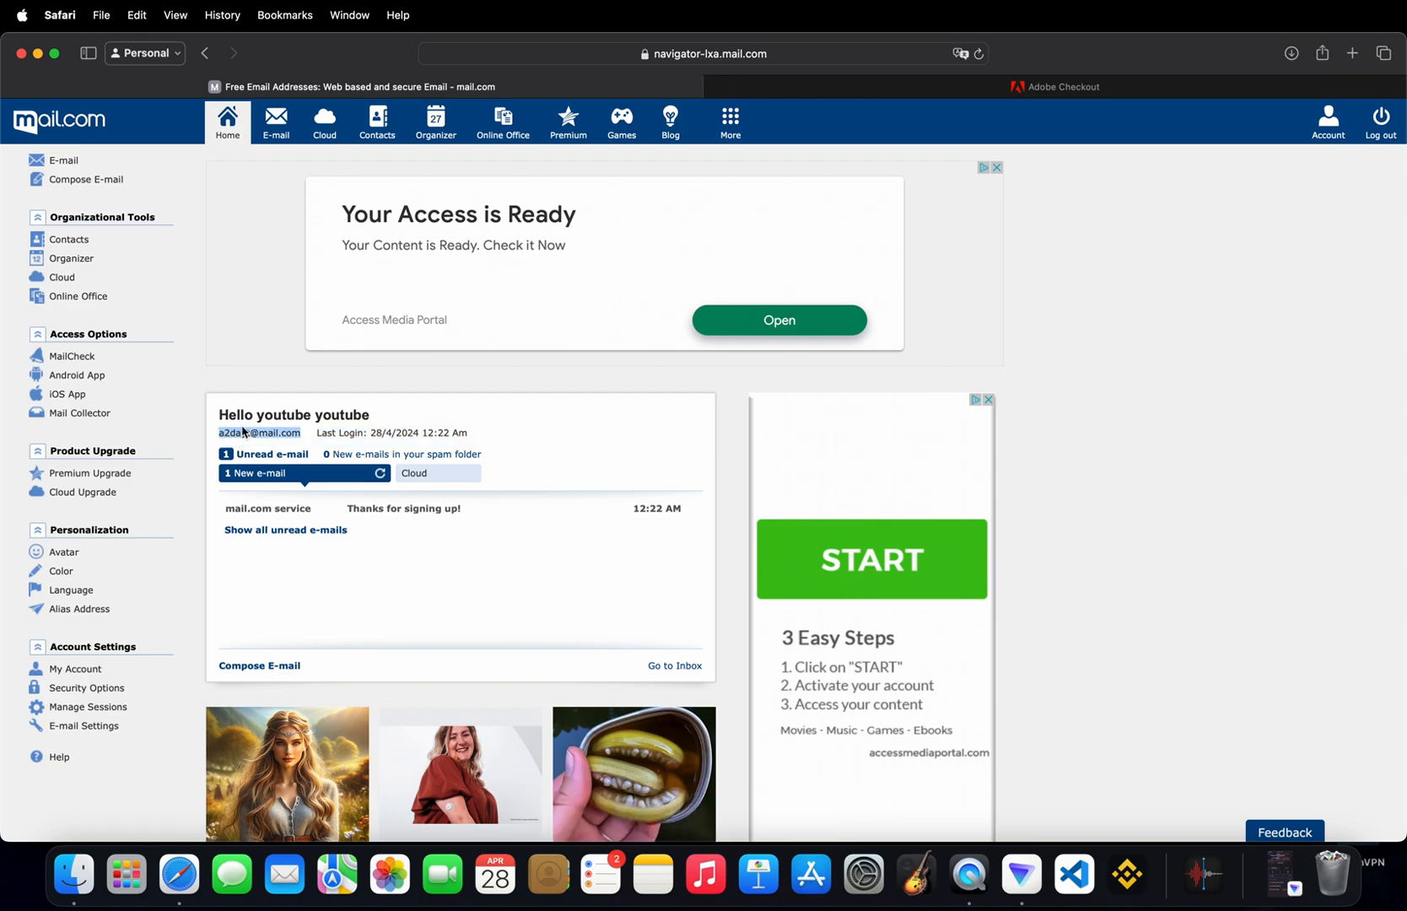
Back in Adobe Checkout, enter the new mail.com email and continue to payment.
left_click(1057, 86)
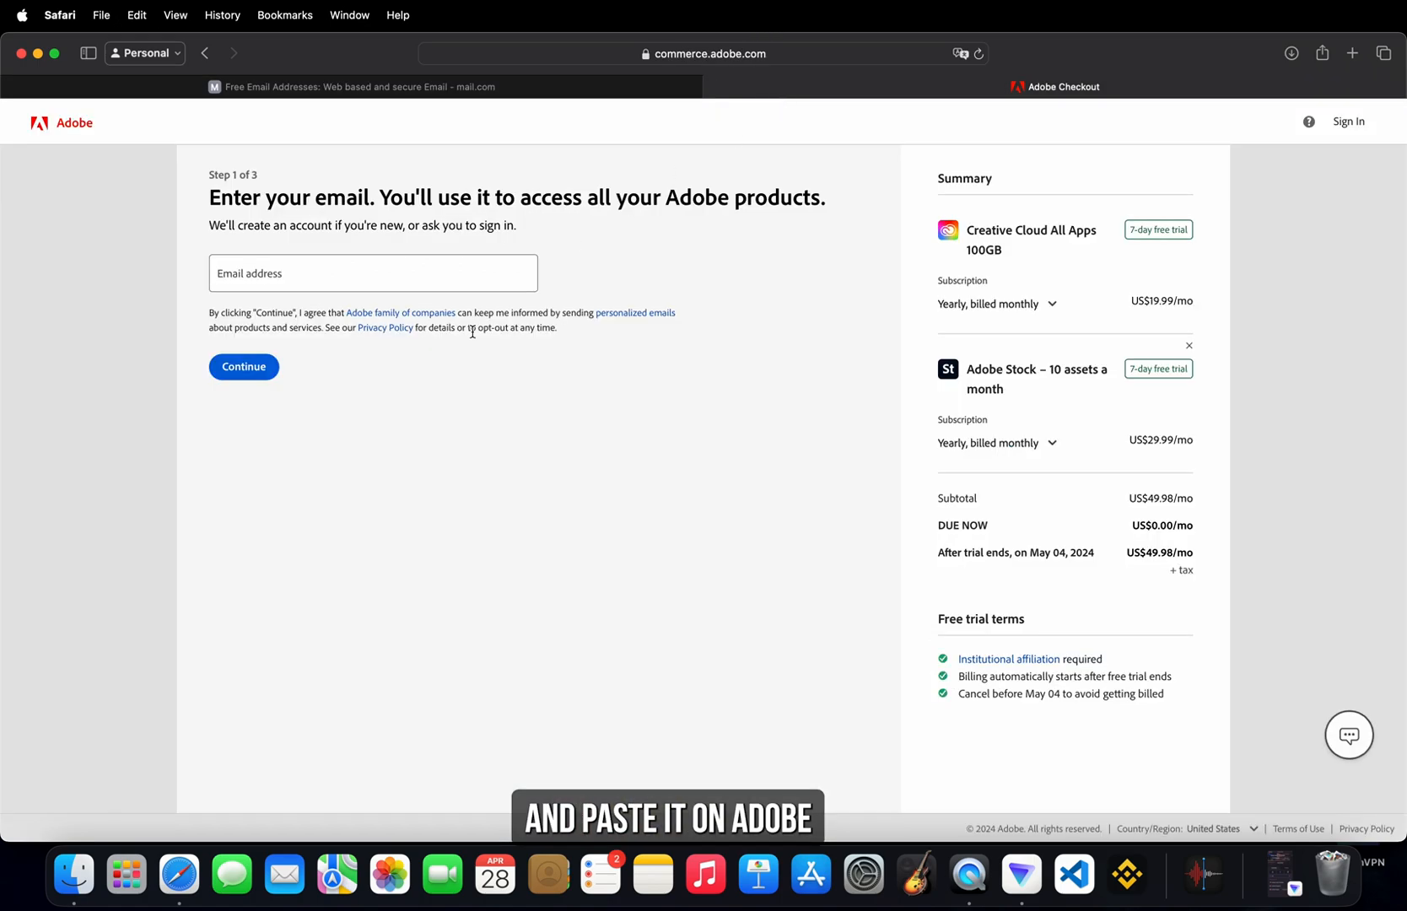
left_click(372, 273)
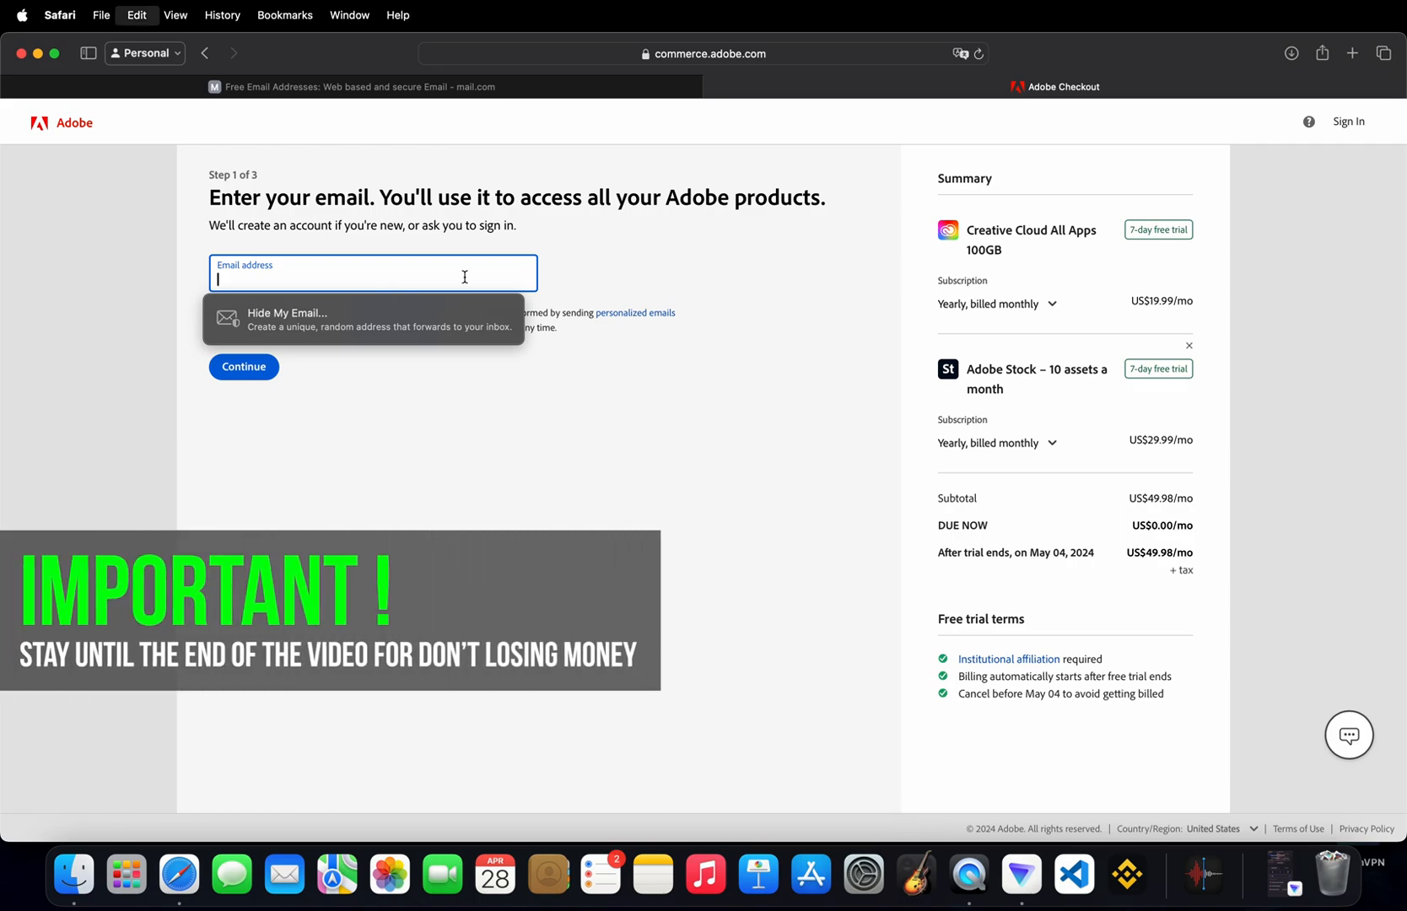
left_click(243, 366)
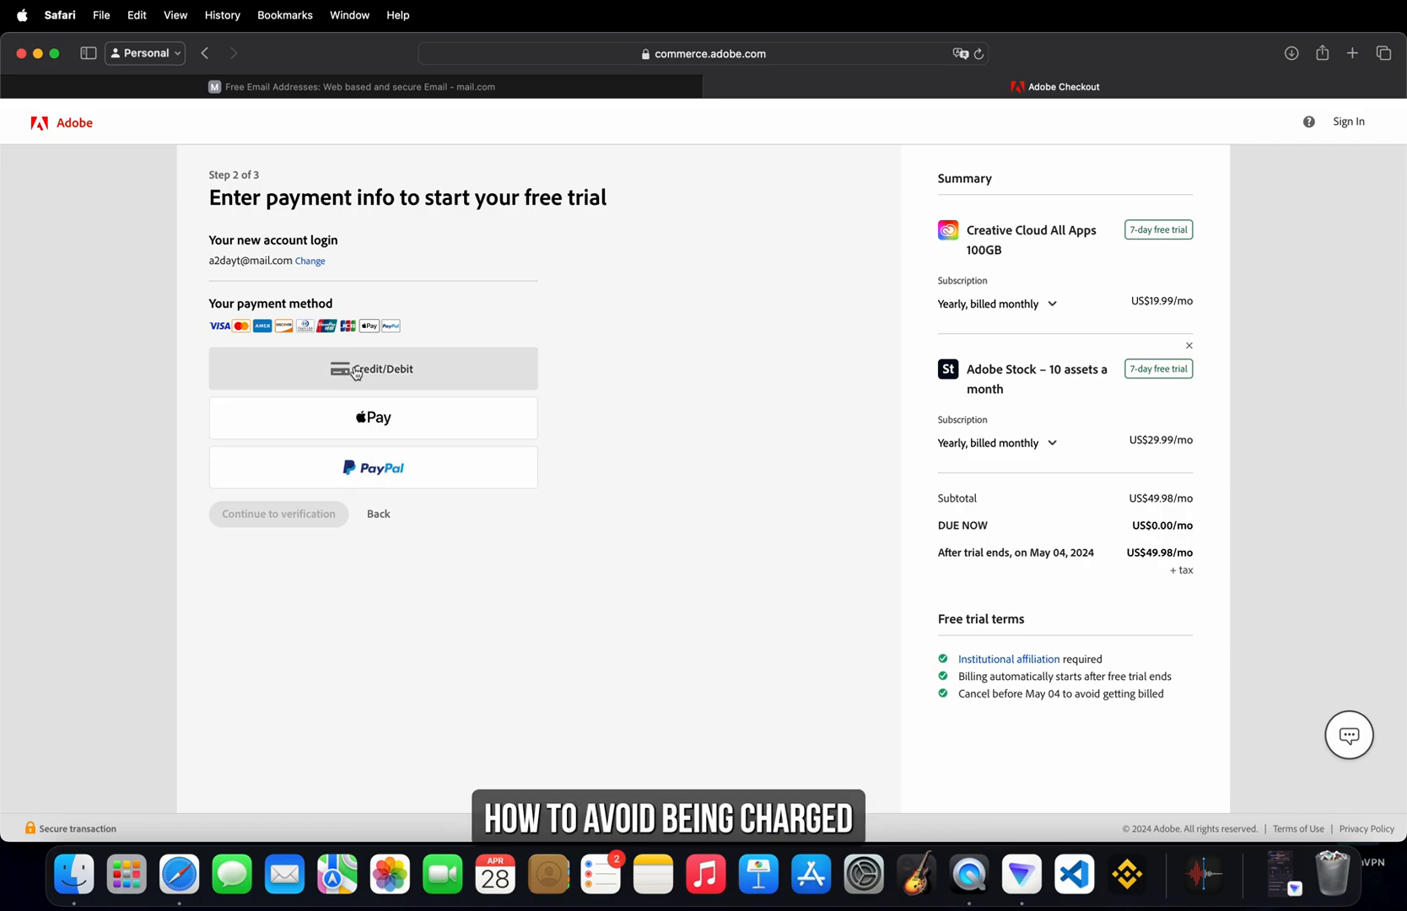
Pay by credit/debit card with autofilled details, then enter school name and primary study area.
left_click(373, 368)
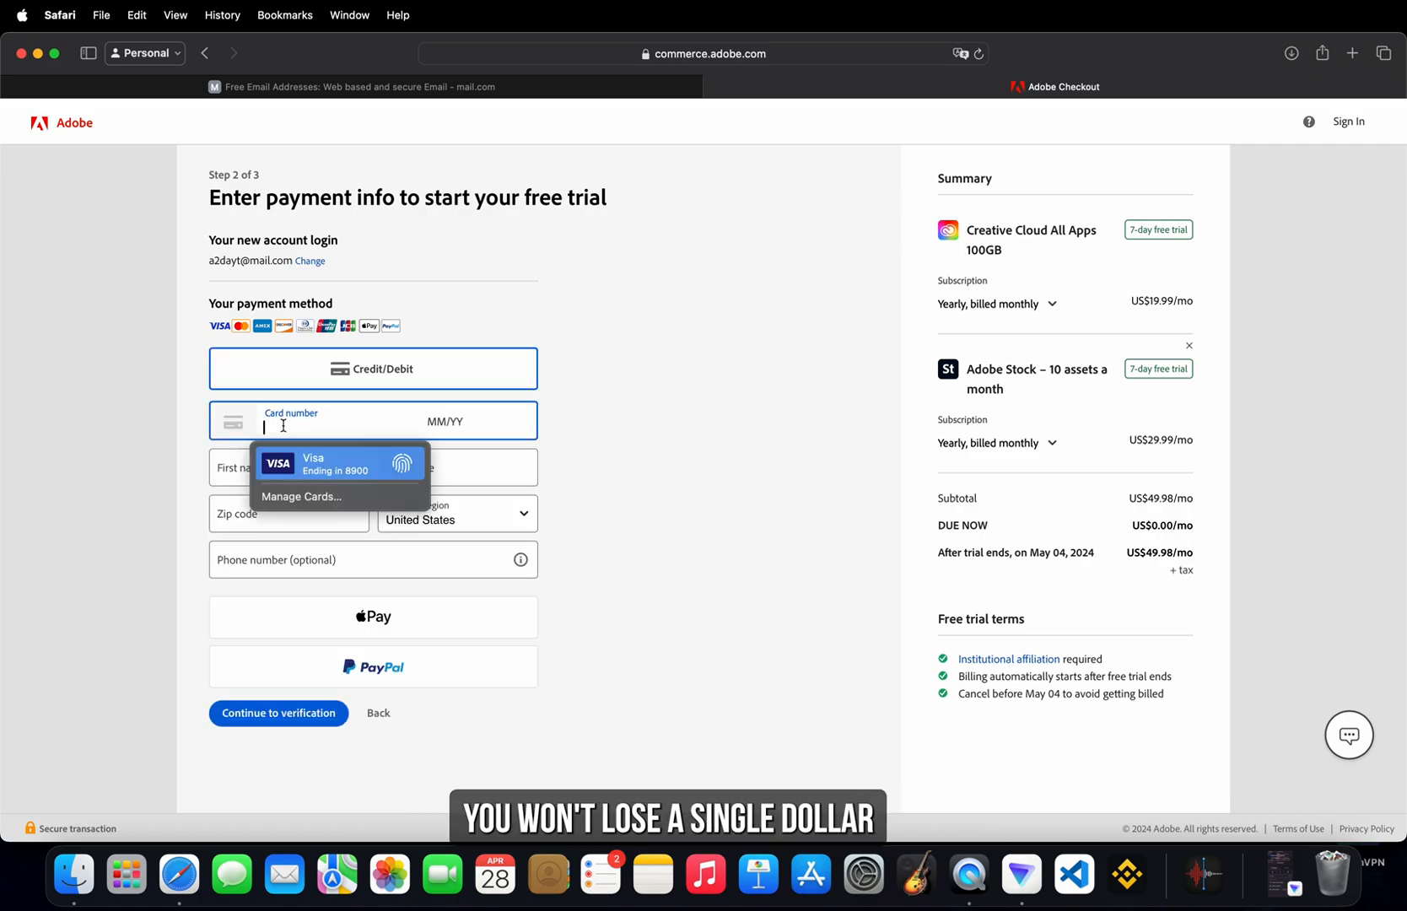
left_click(339, 464)
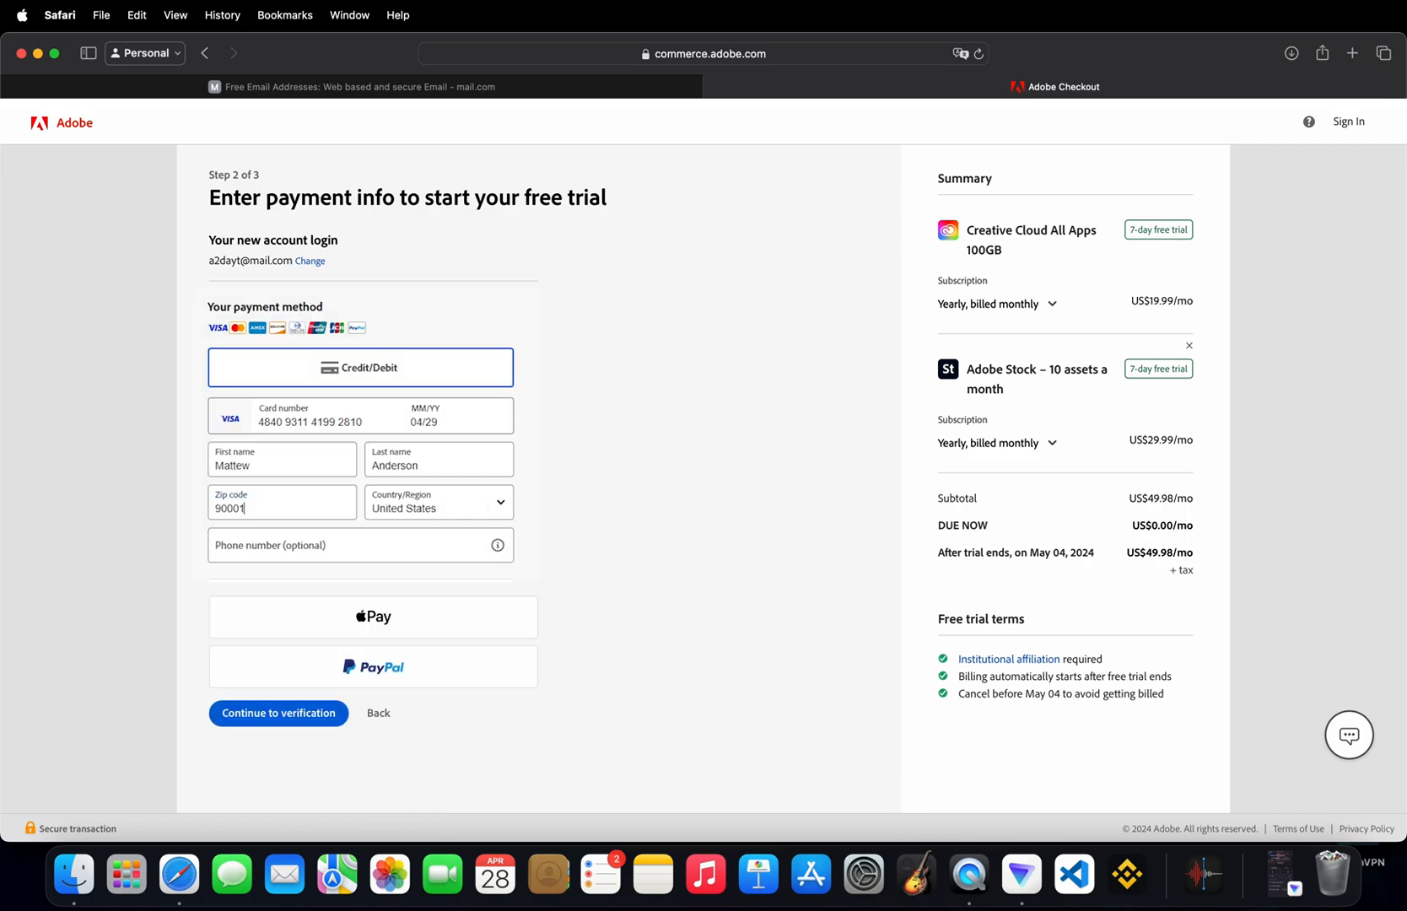
left_click(278, 712)
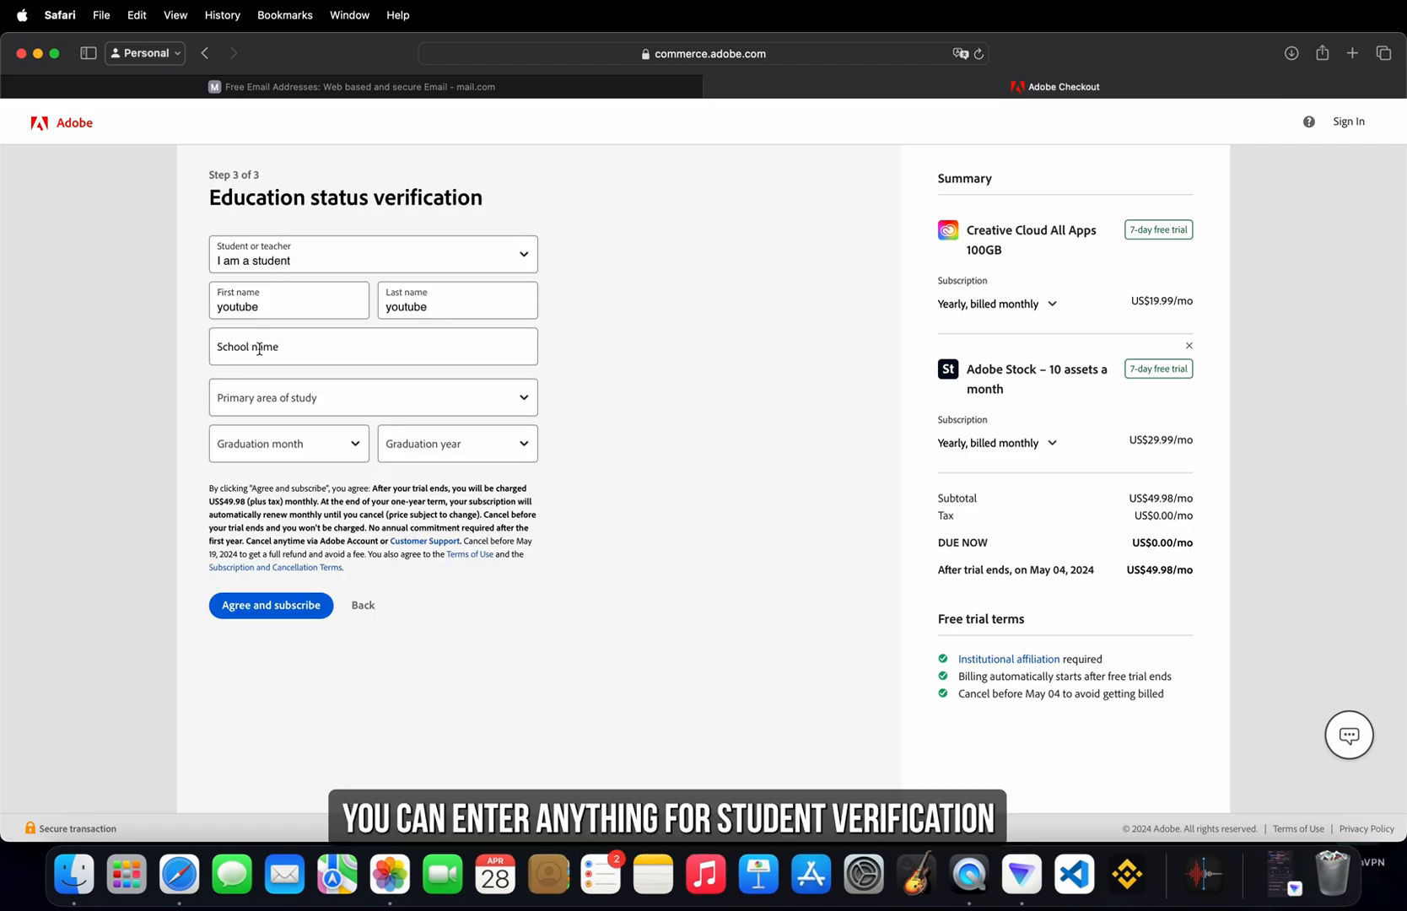
left_click(372, 398)
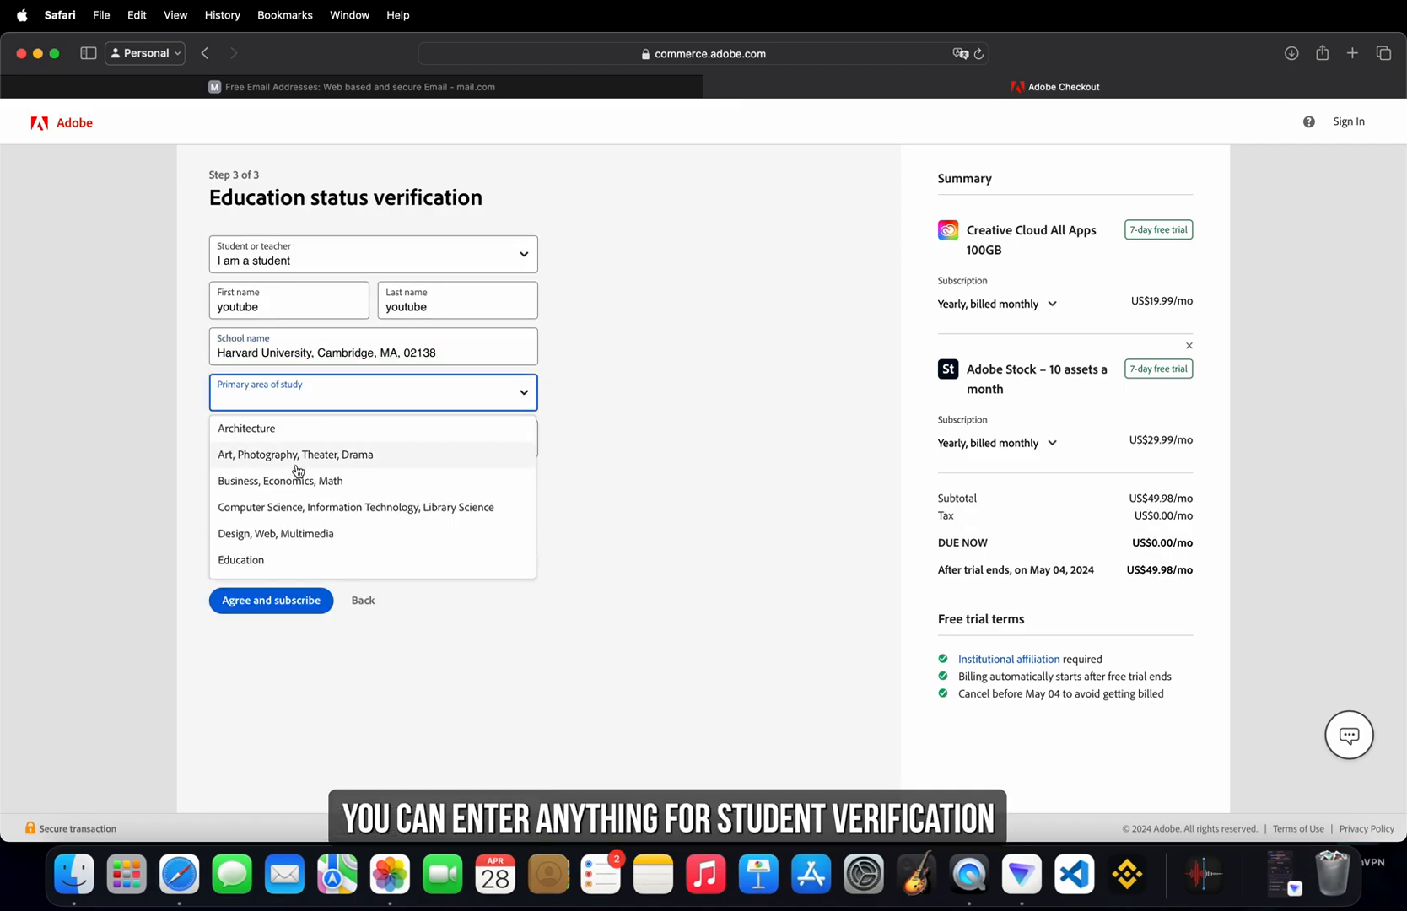
left_click(270, 599)
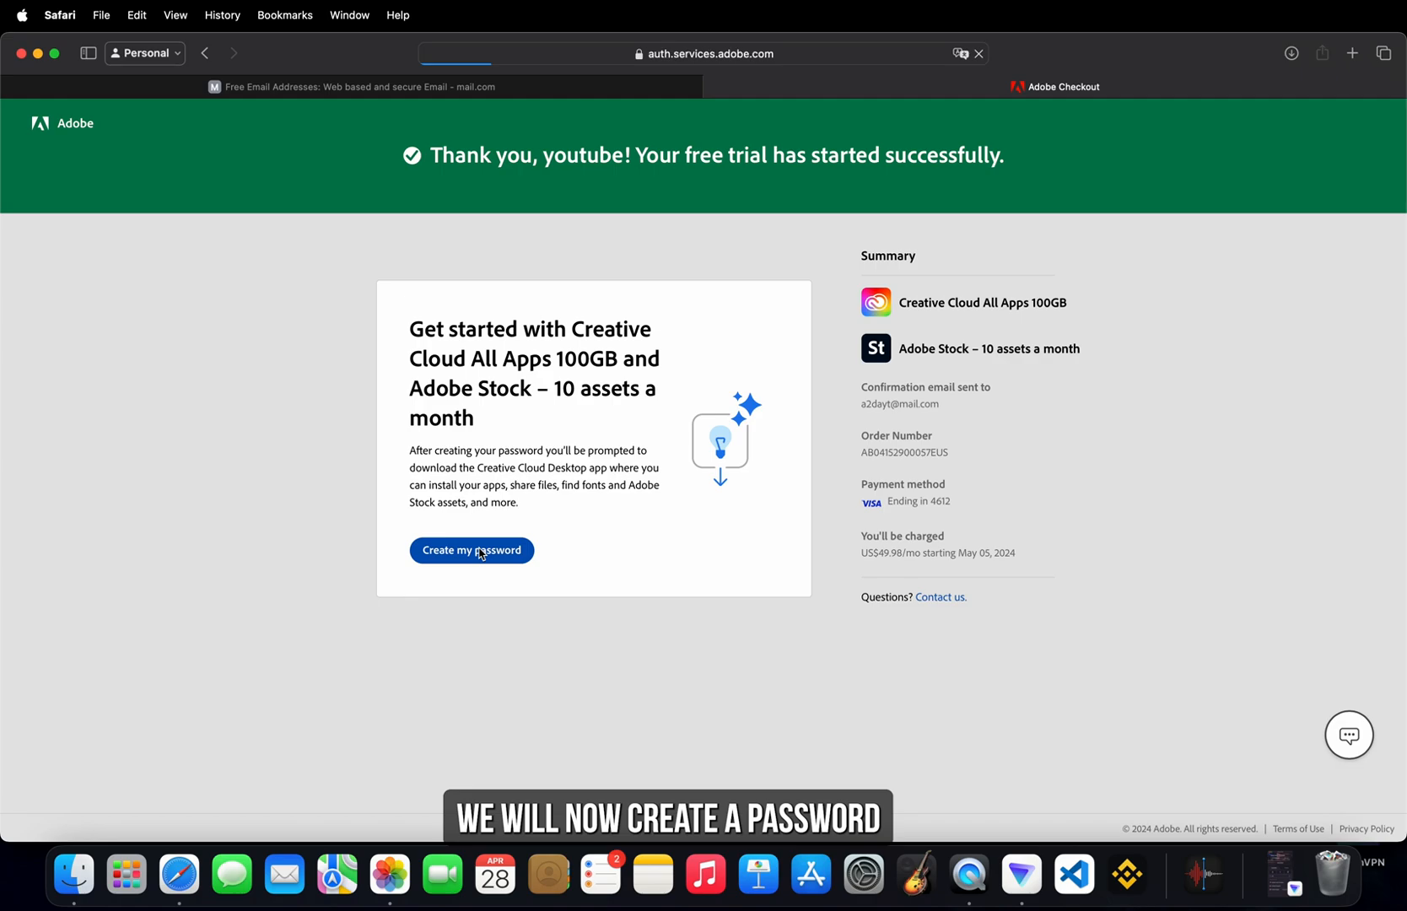
Set the account password, start Photoshop's download and allow handing off to the desktop app.
left_click(470, 551)
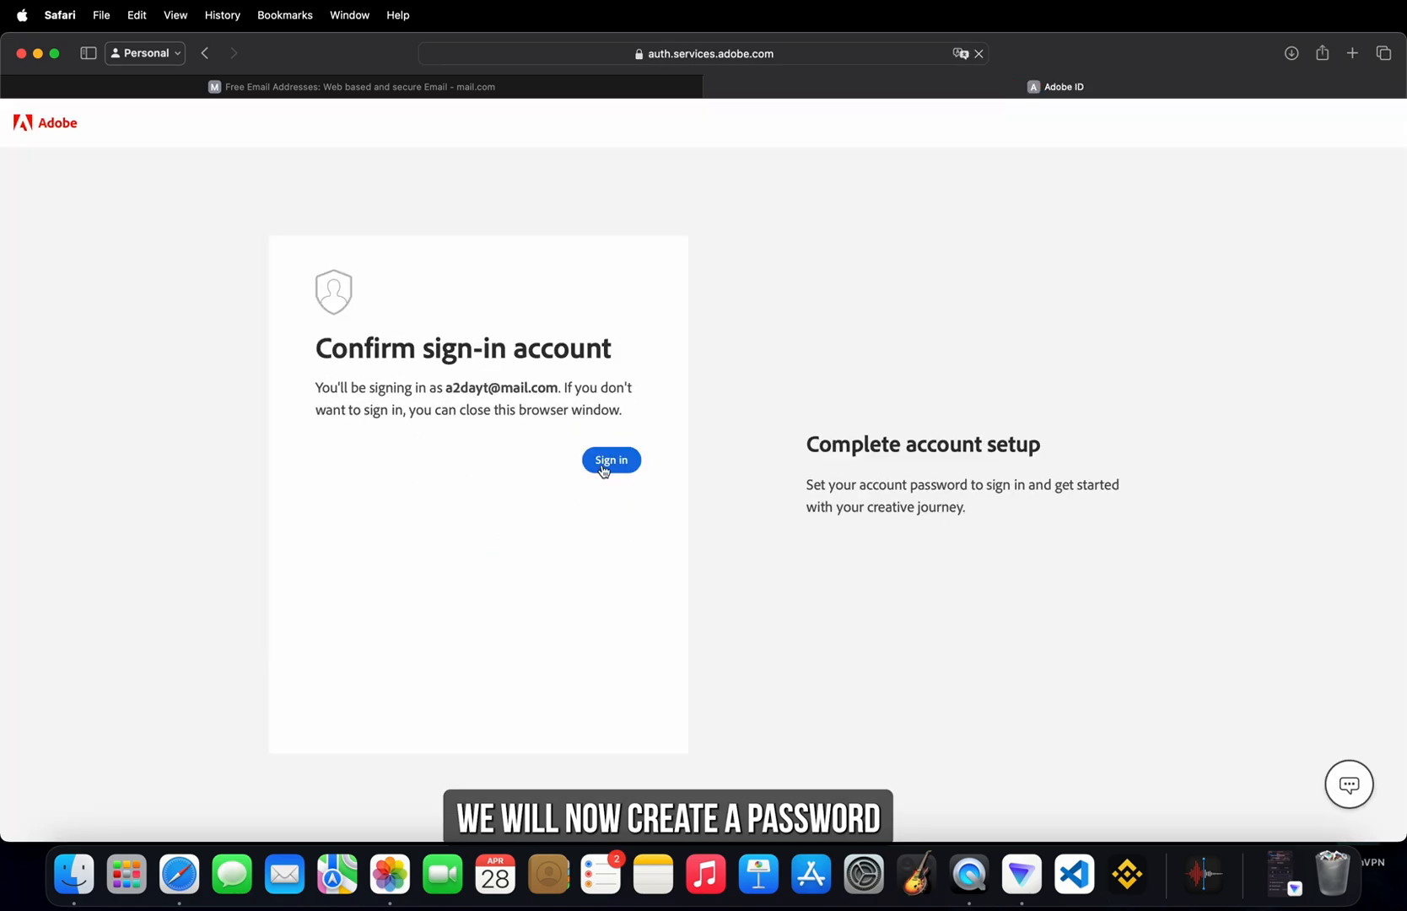
left_click(611, 459)
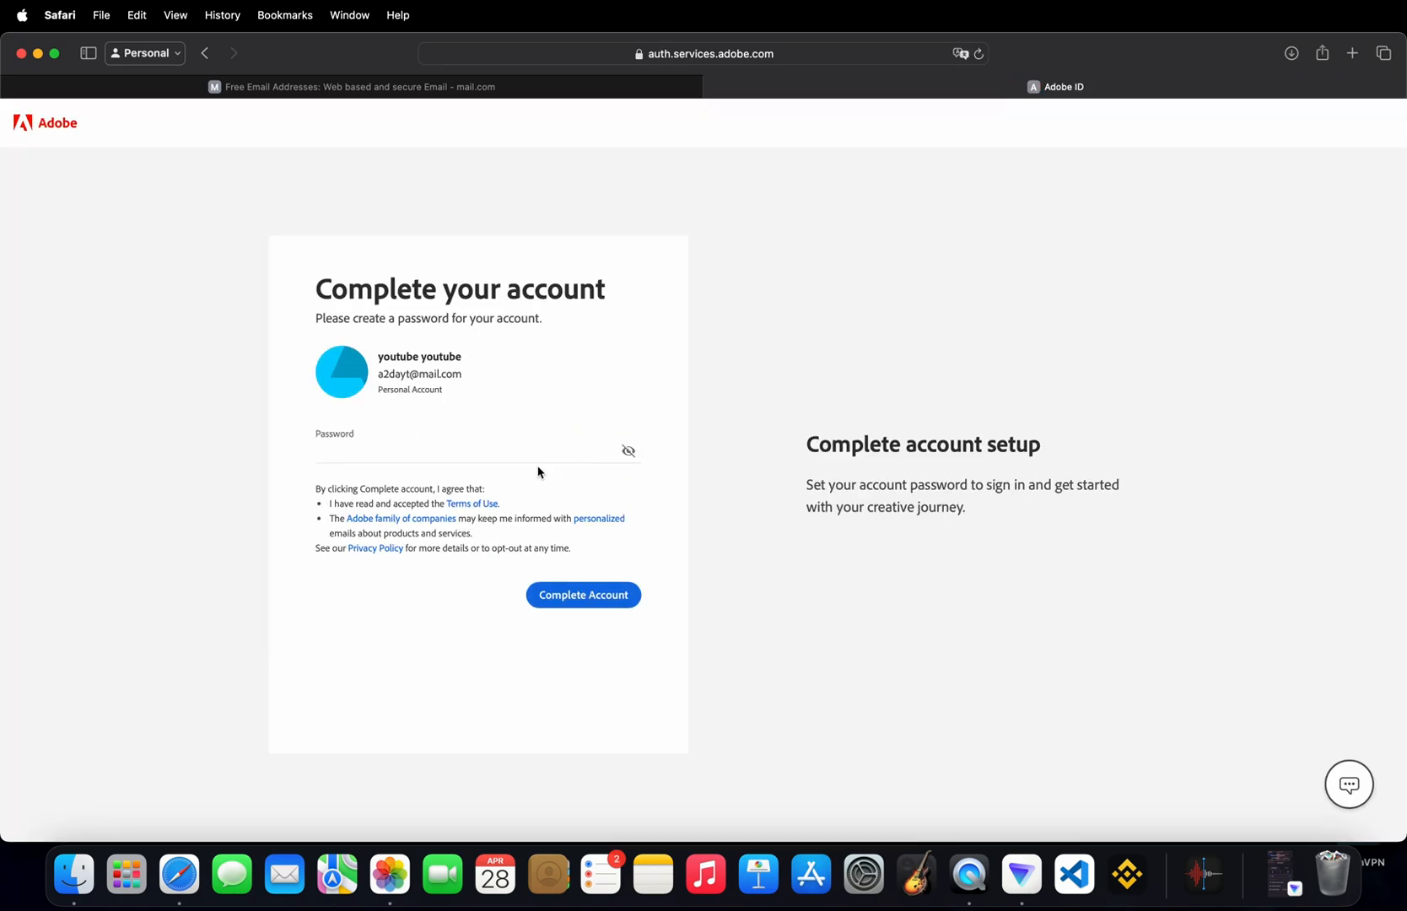
left_click(582, 594)
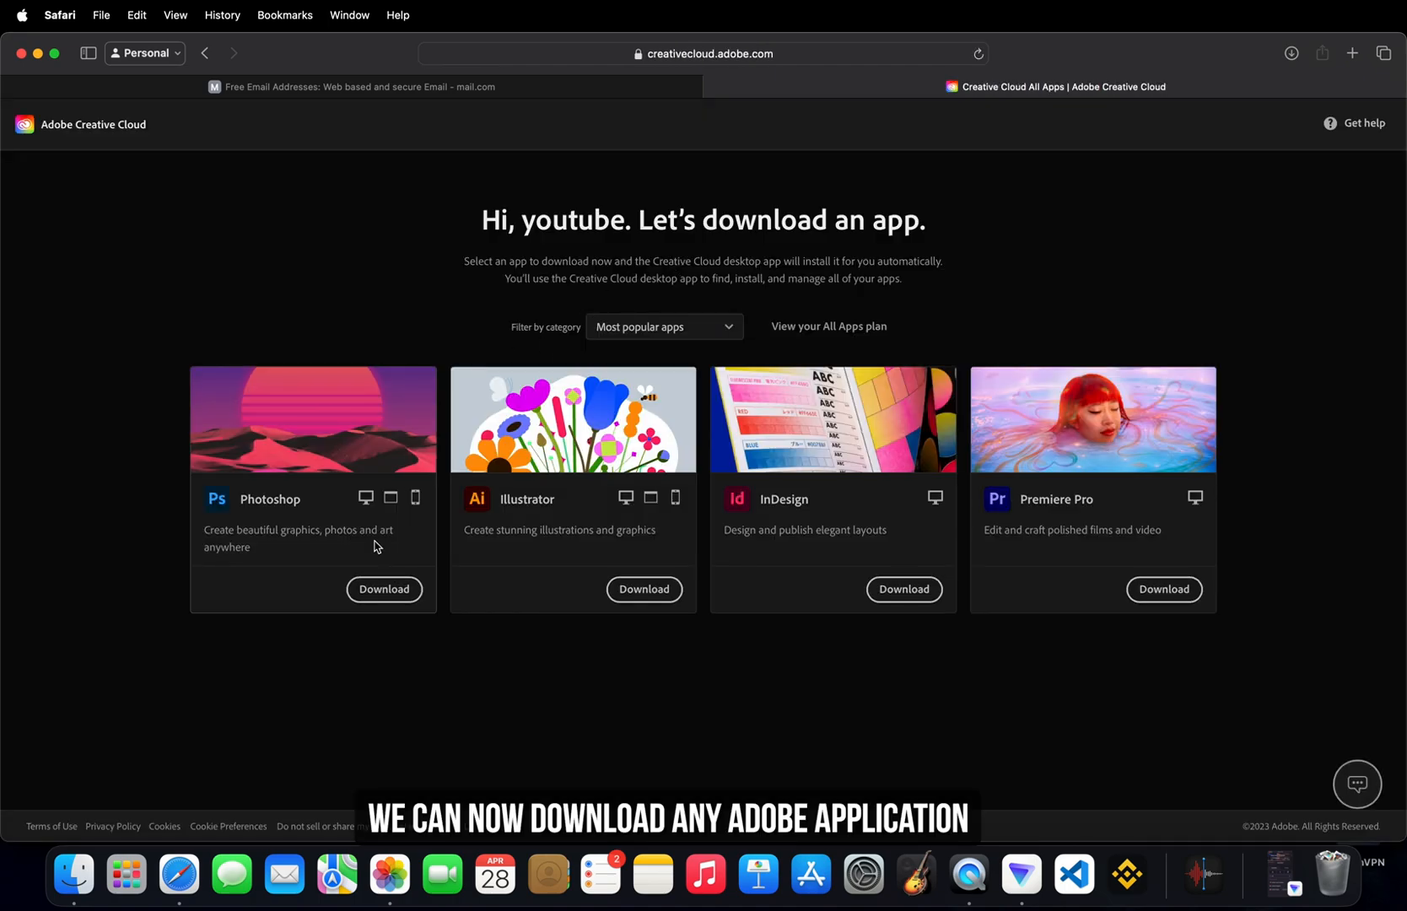
left_click(384, 589)
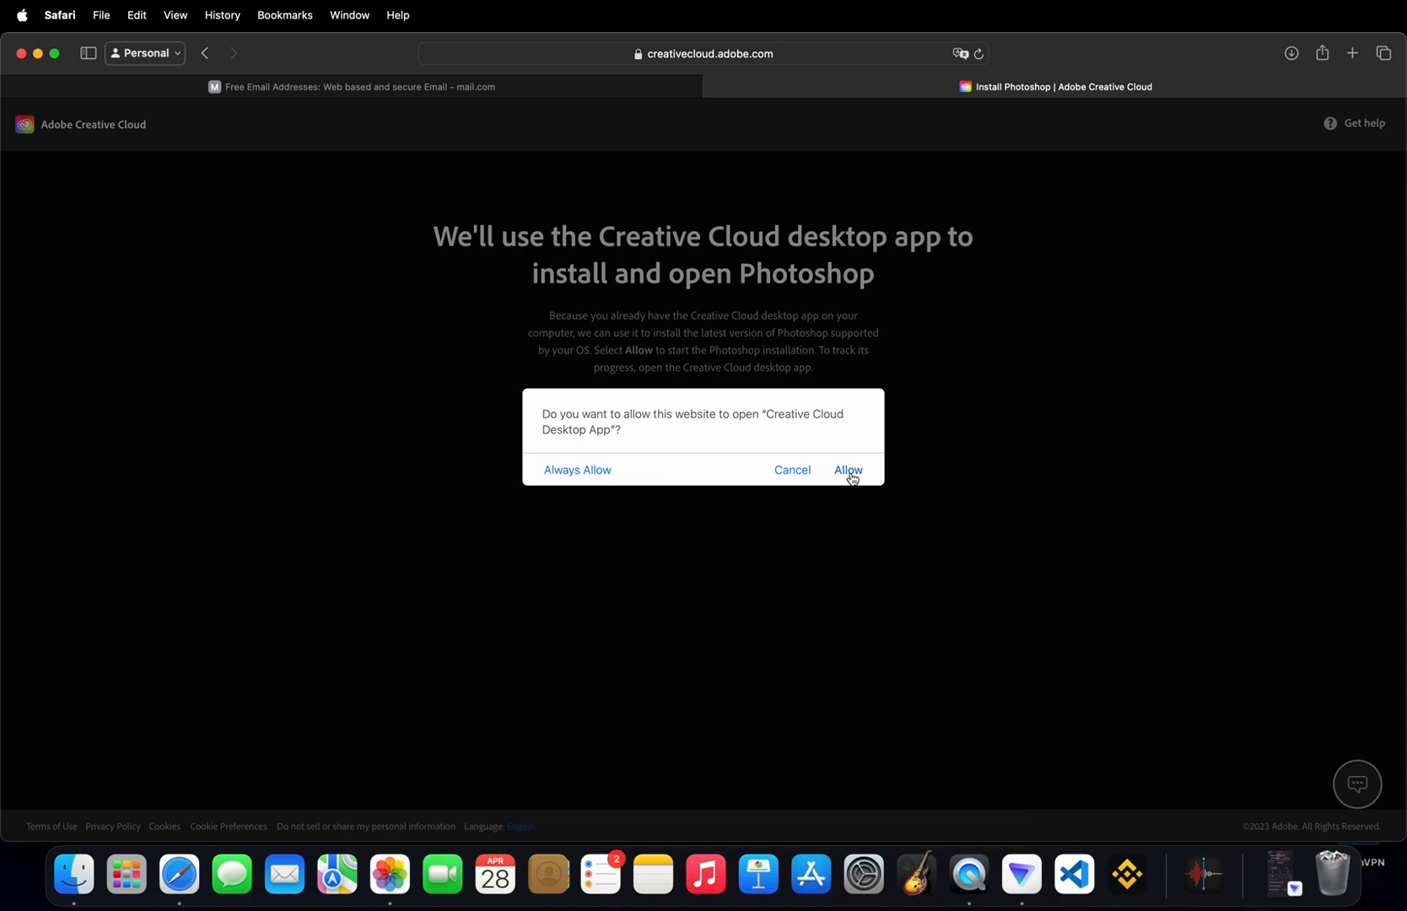
left_click(847, 469)
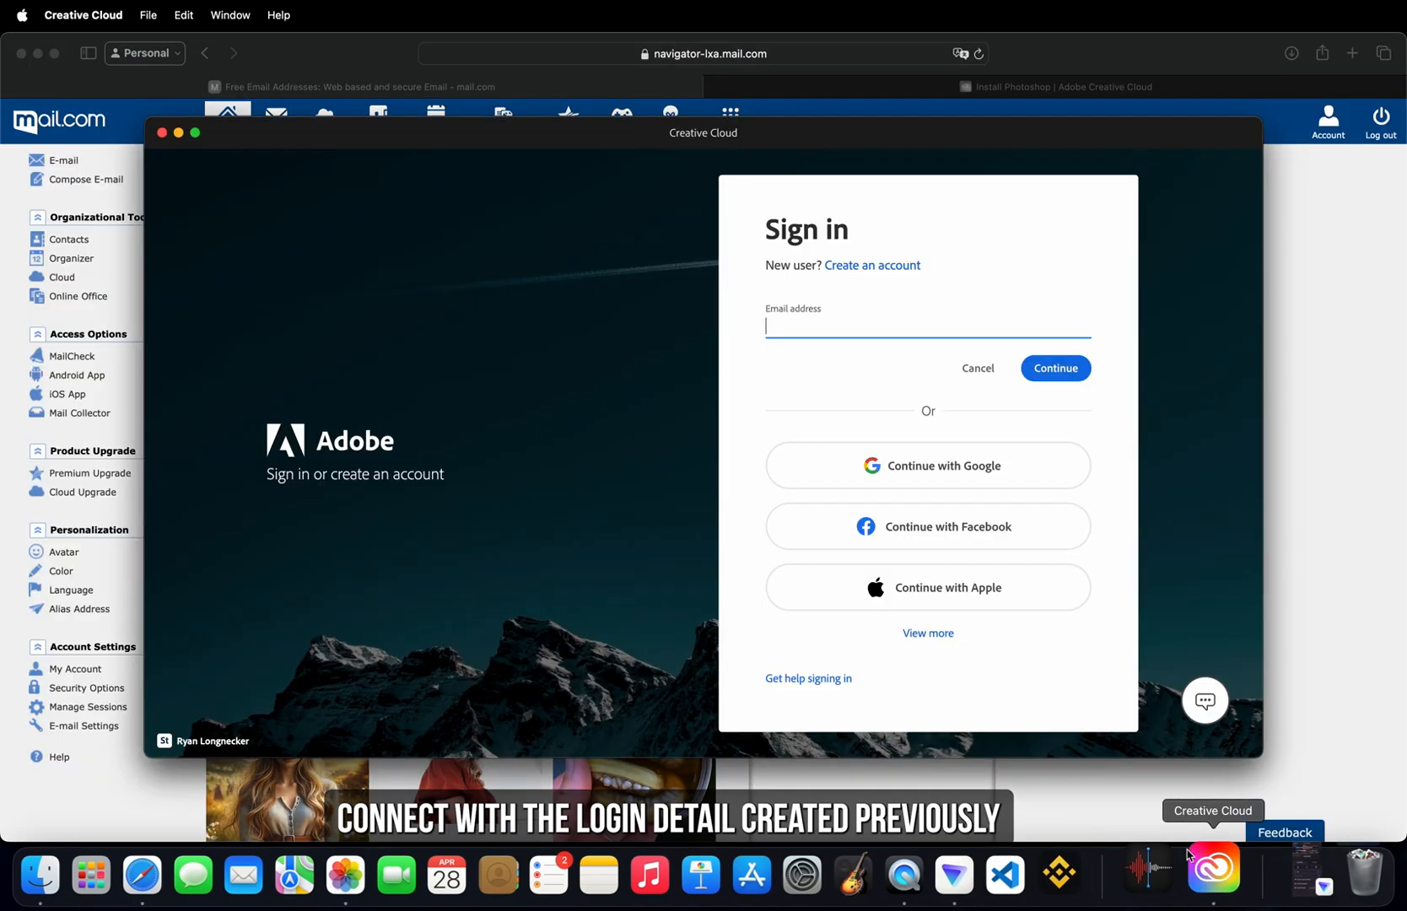
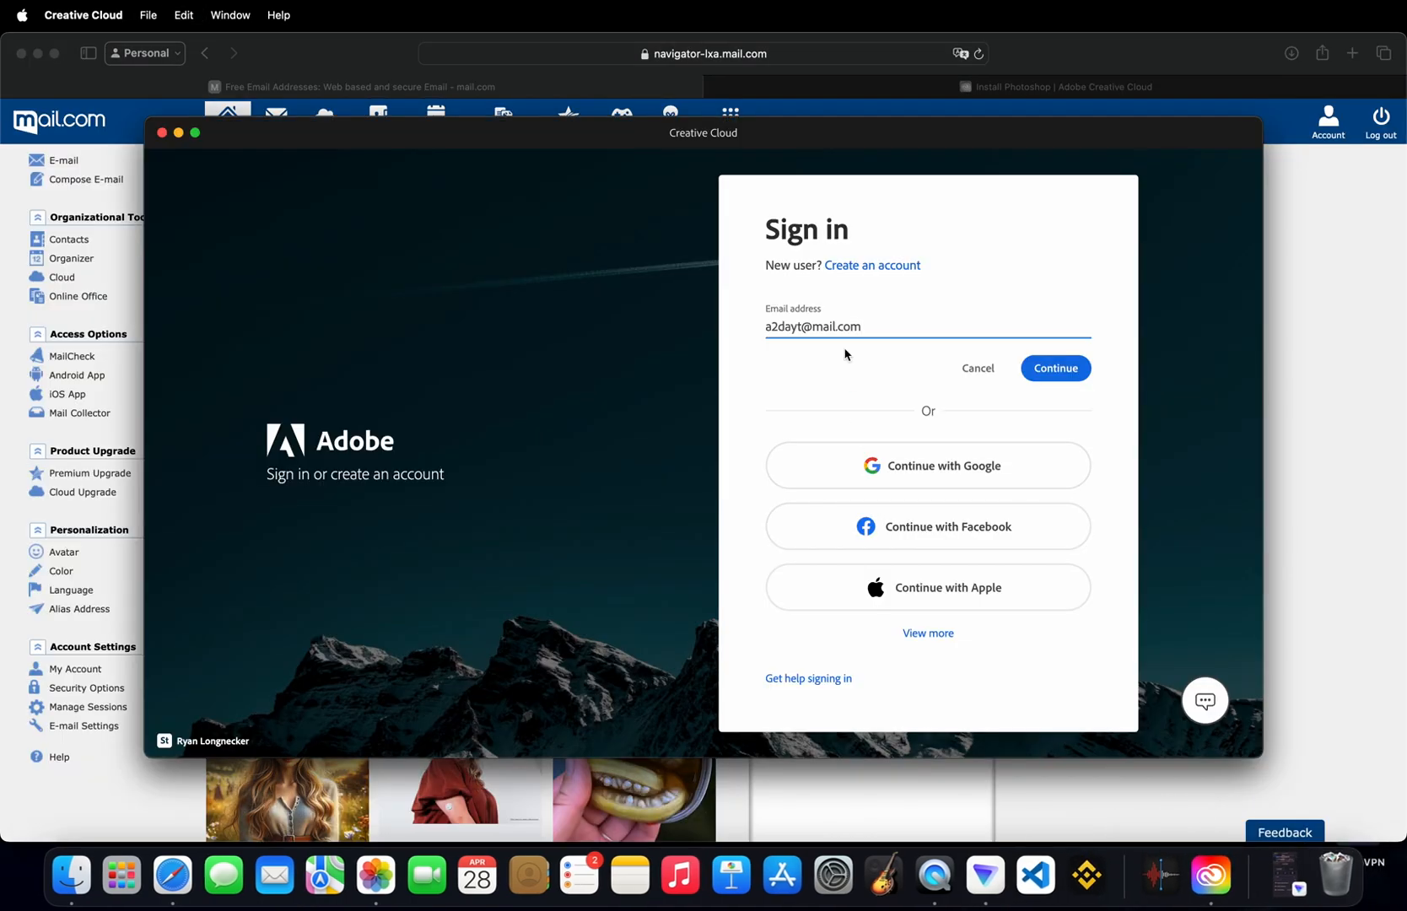
left_click(1053, 368)
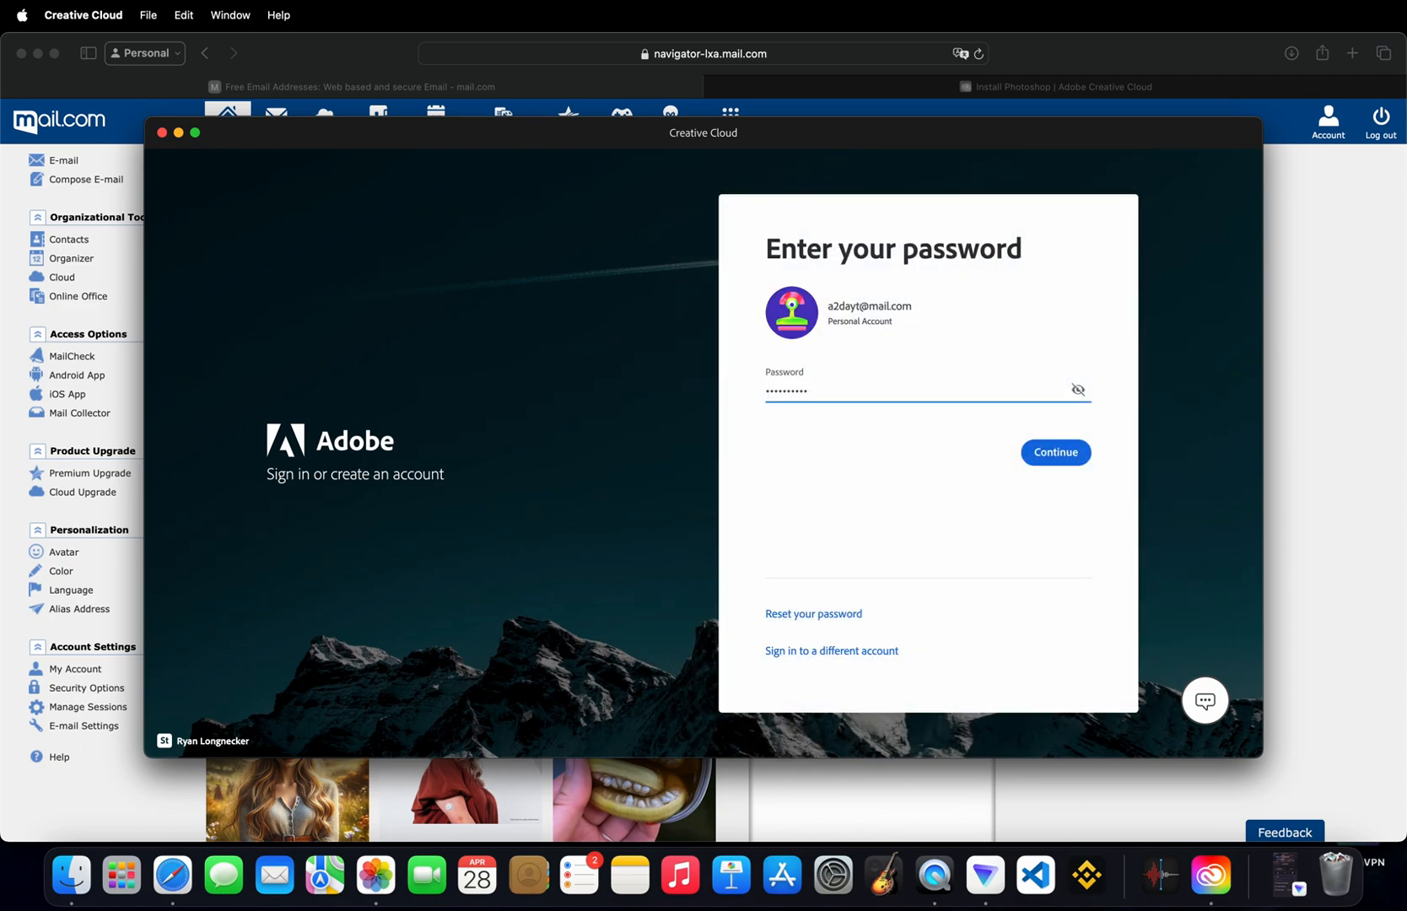
left_click(1056, 453)
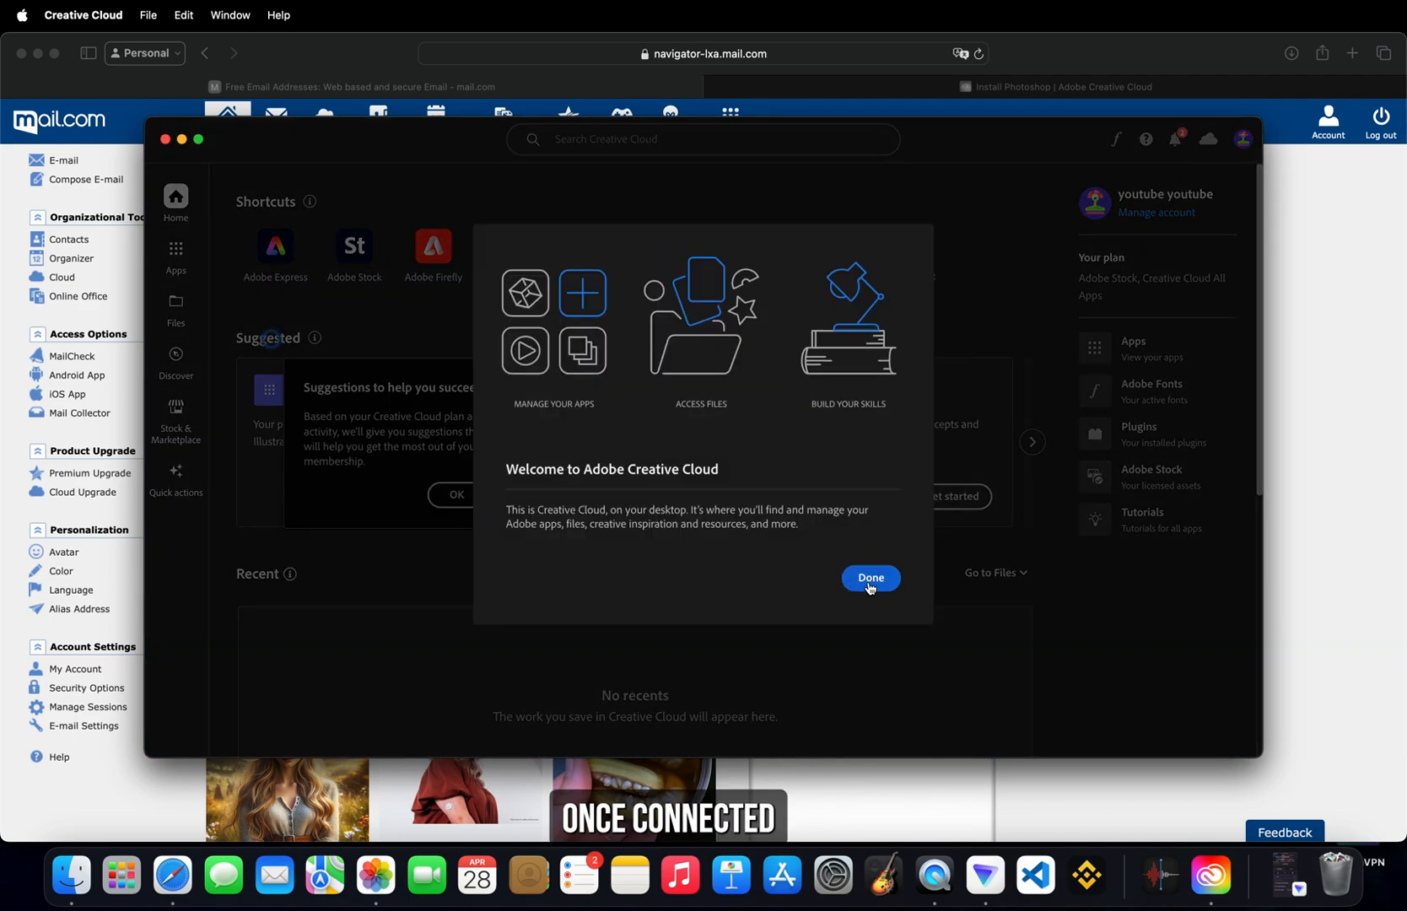
Dismiss the welcome and promo messages while Photoshop installs, browsing the app categories.
left_click(869, 577)
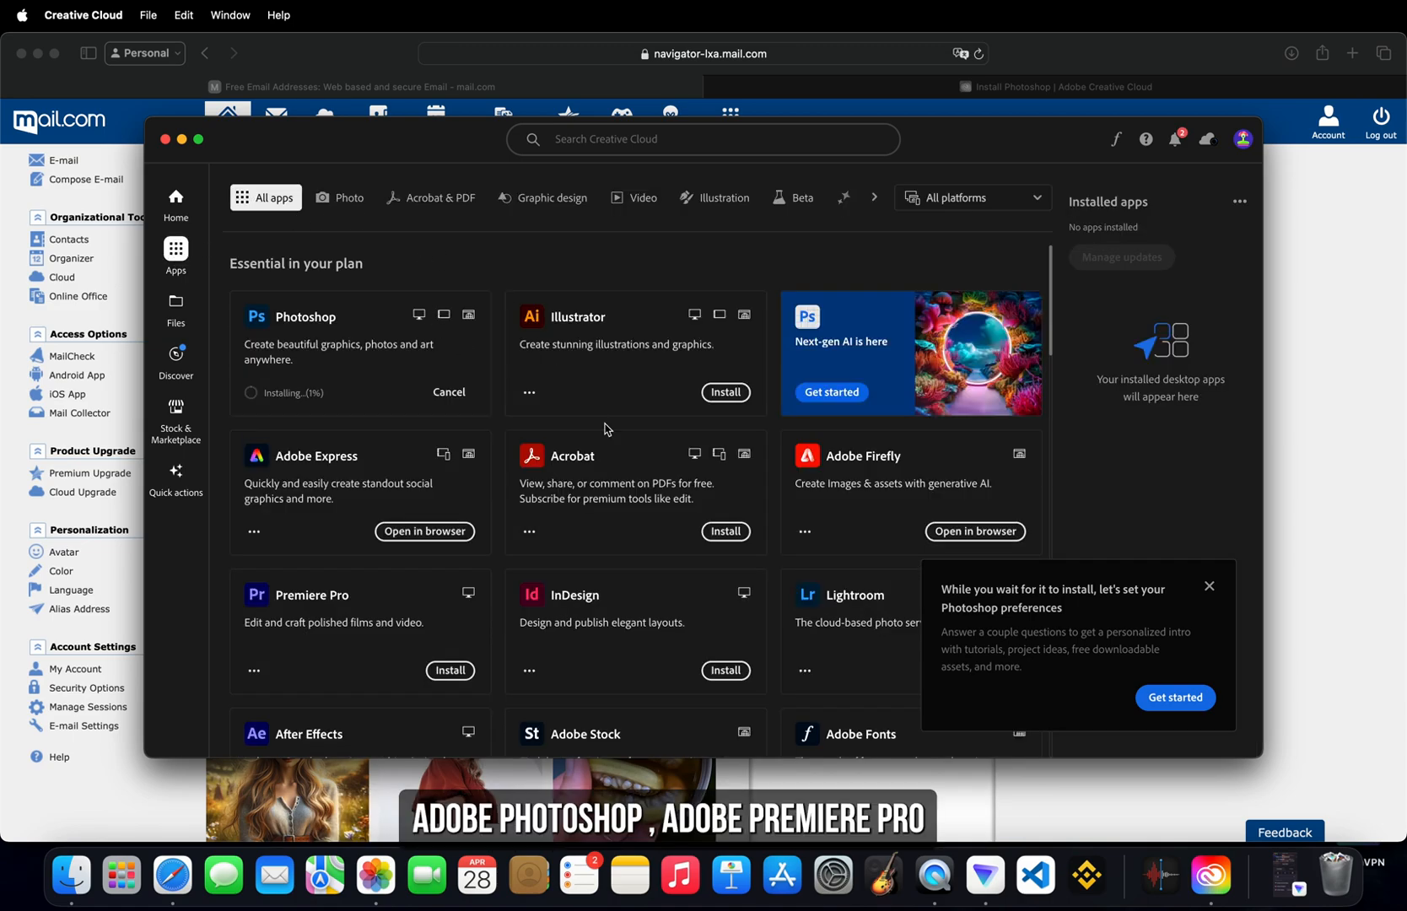
scroll("down", 3)
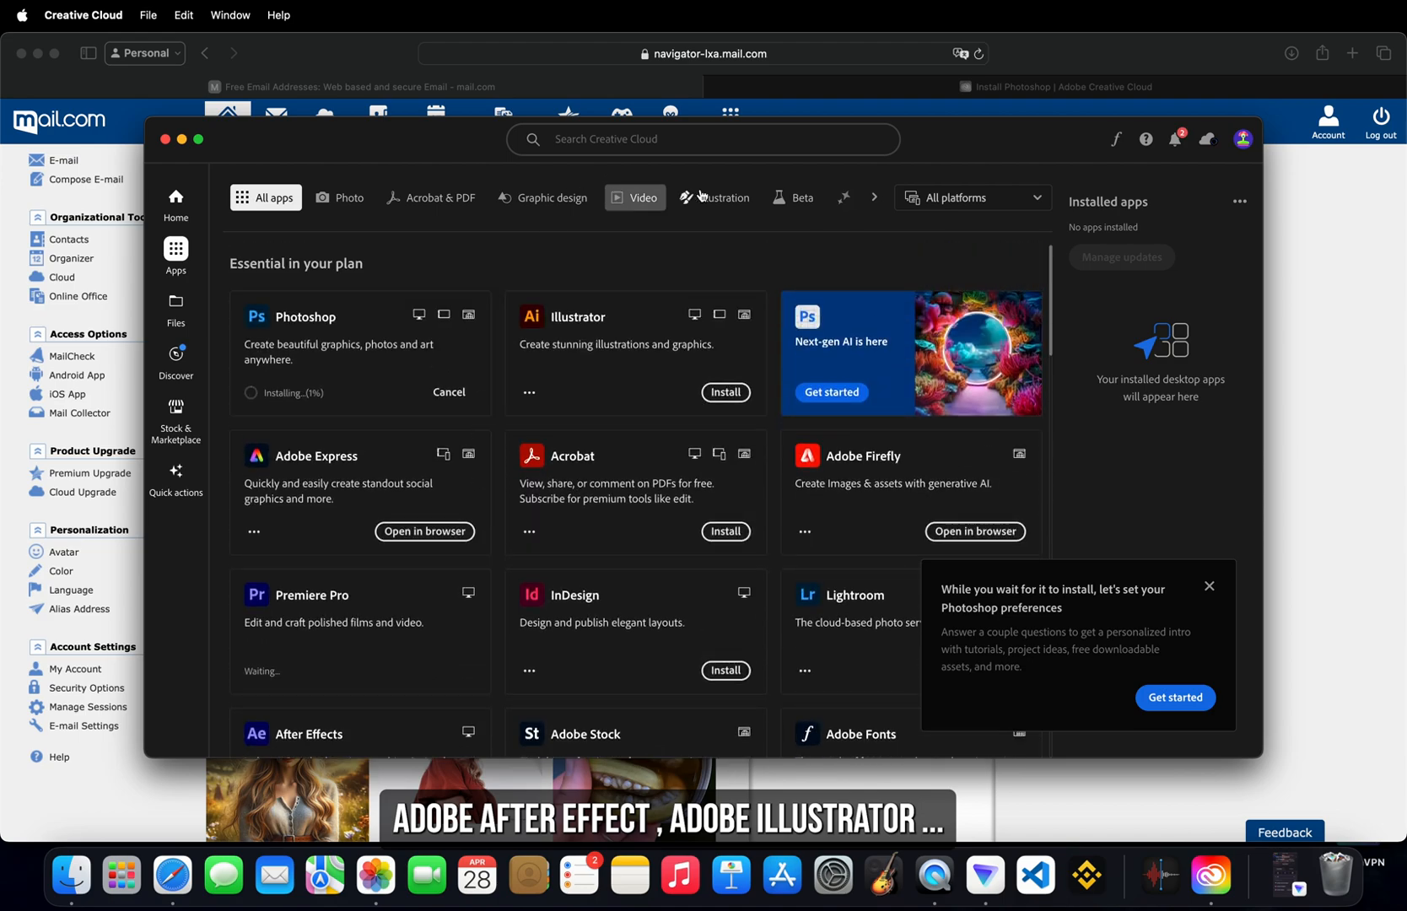
left_click(792, 198)
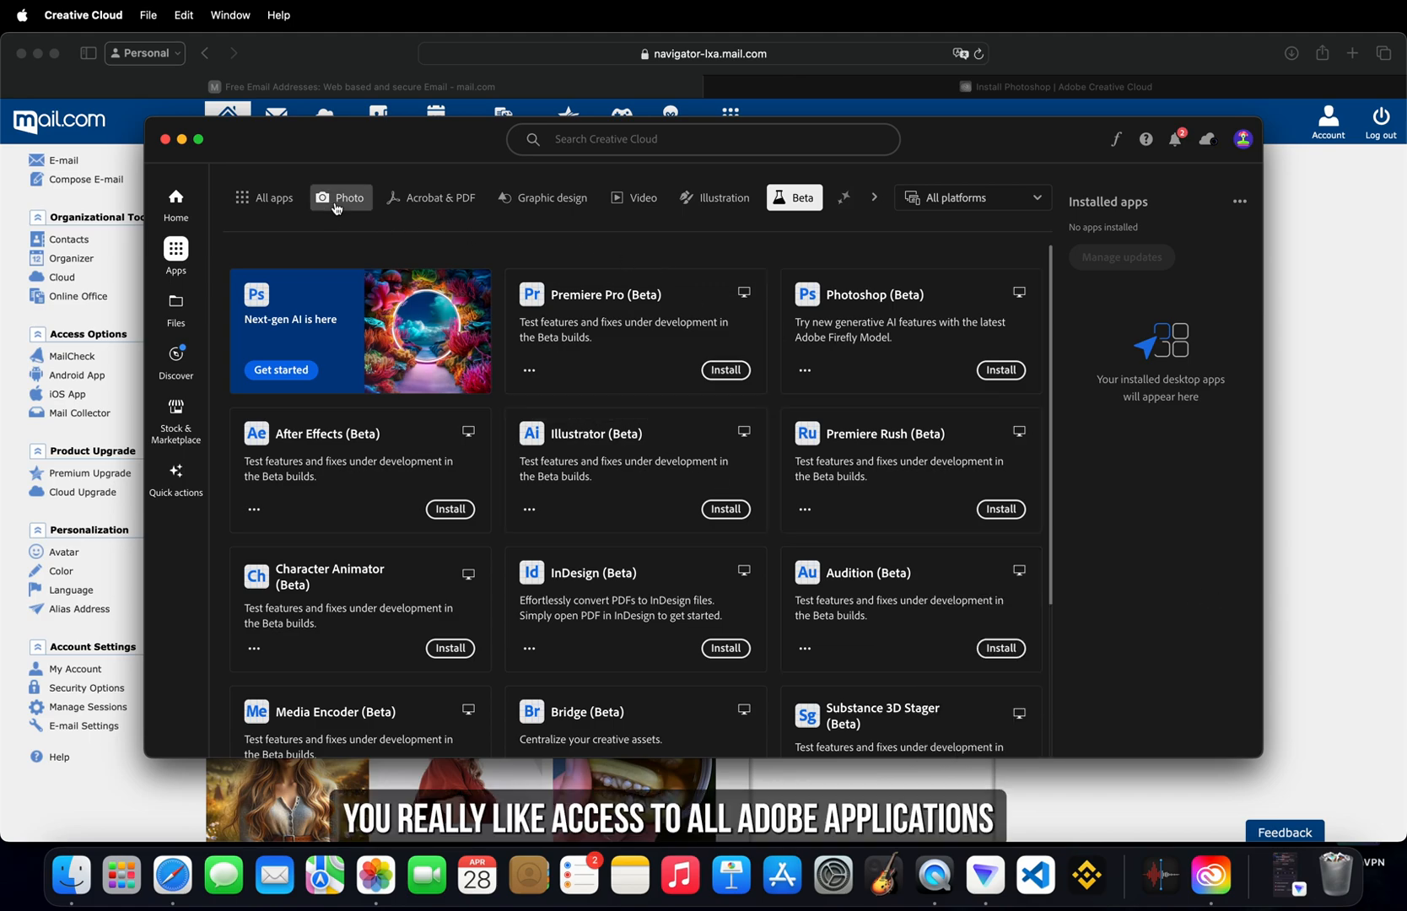
left_click(275, 197)
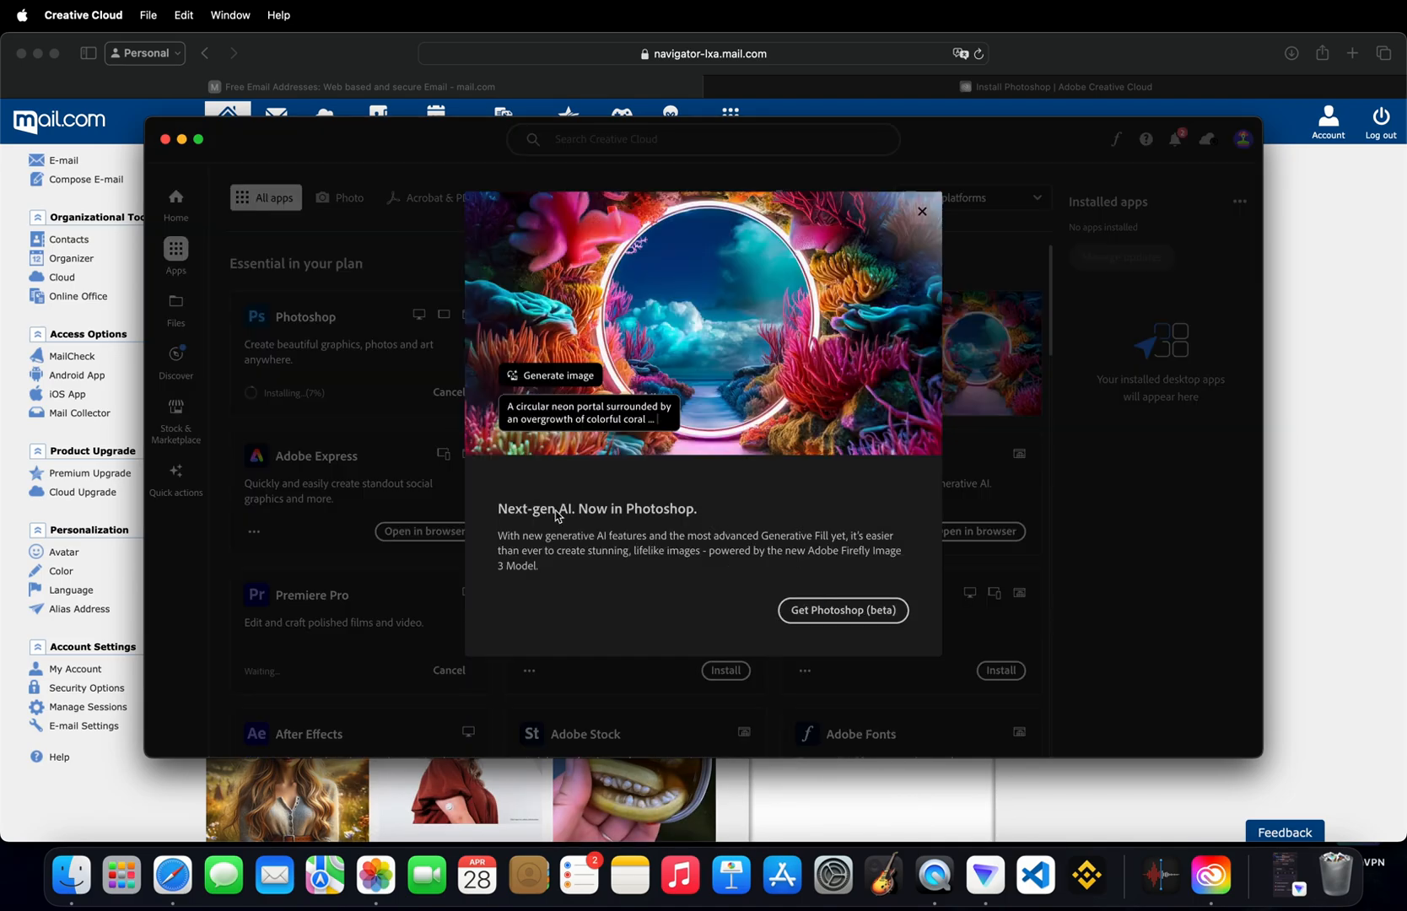
left_click(922, 211)
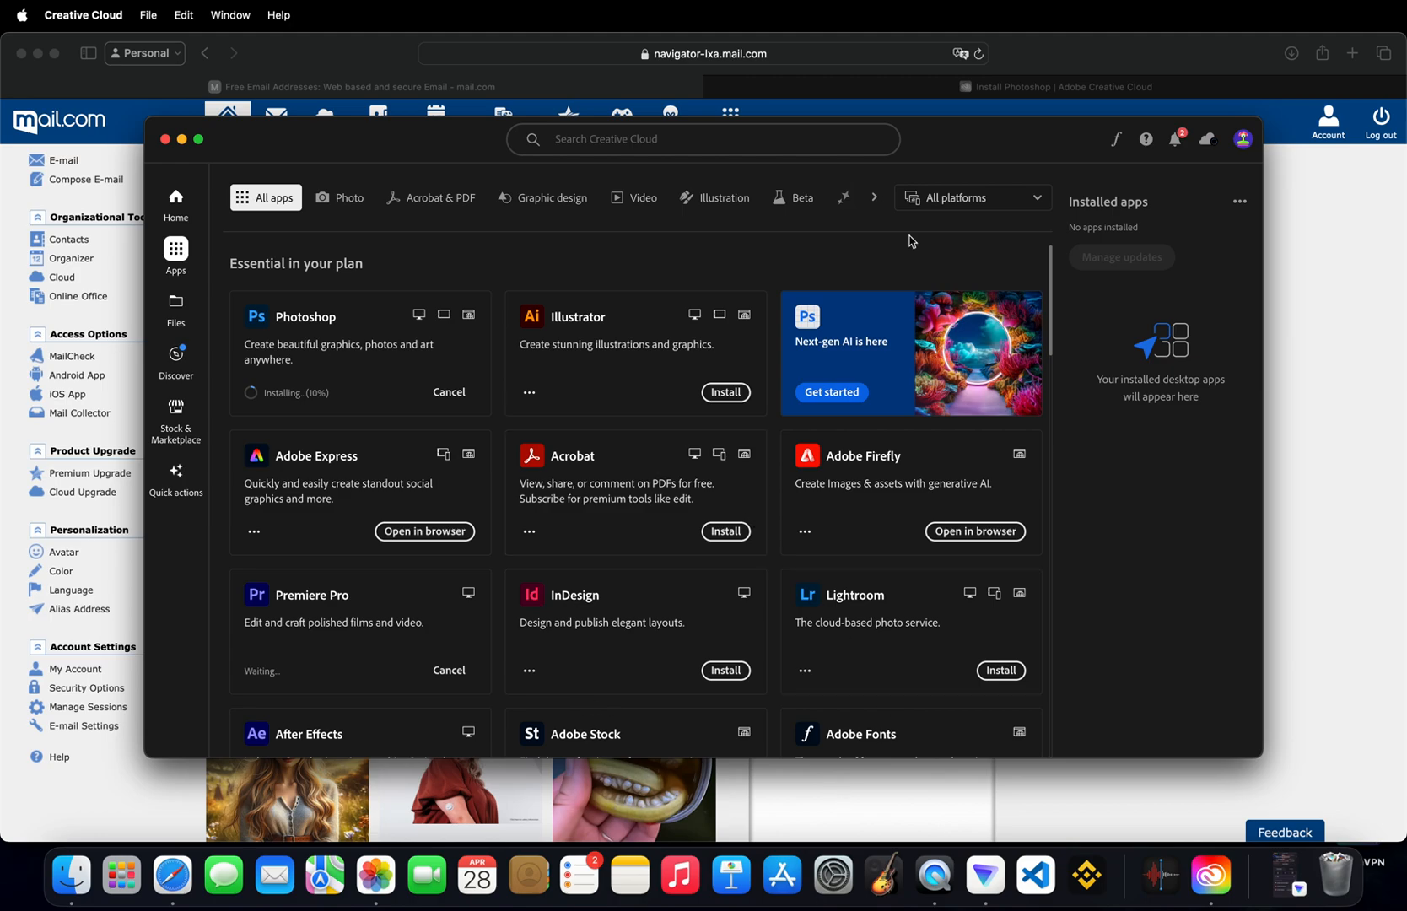
Launch the installed Photoshop, then reach the Adobe Account page from the avatar menu.
left_click(1249, 882)
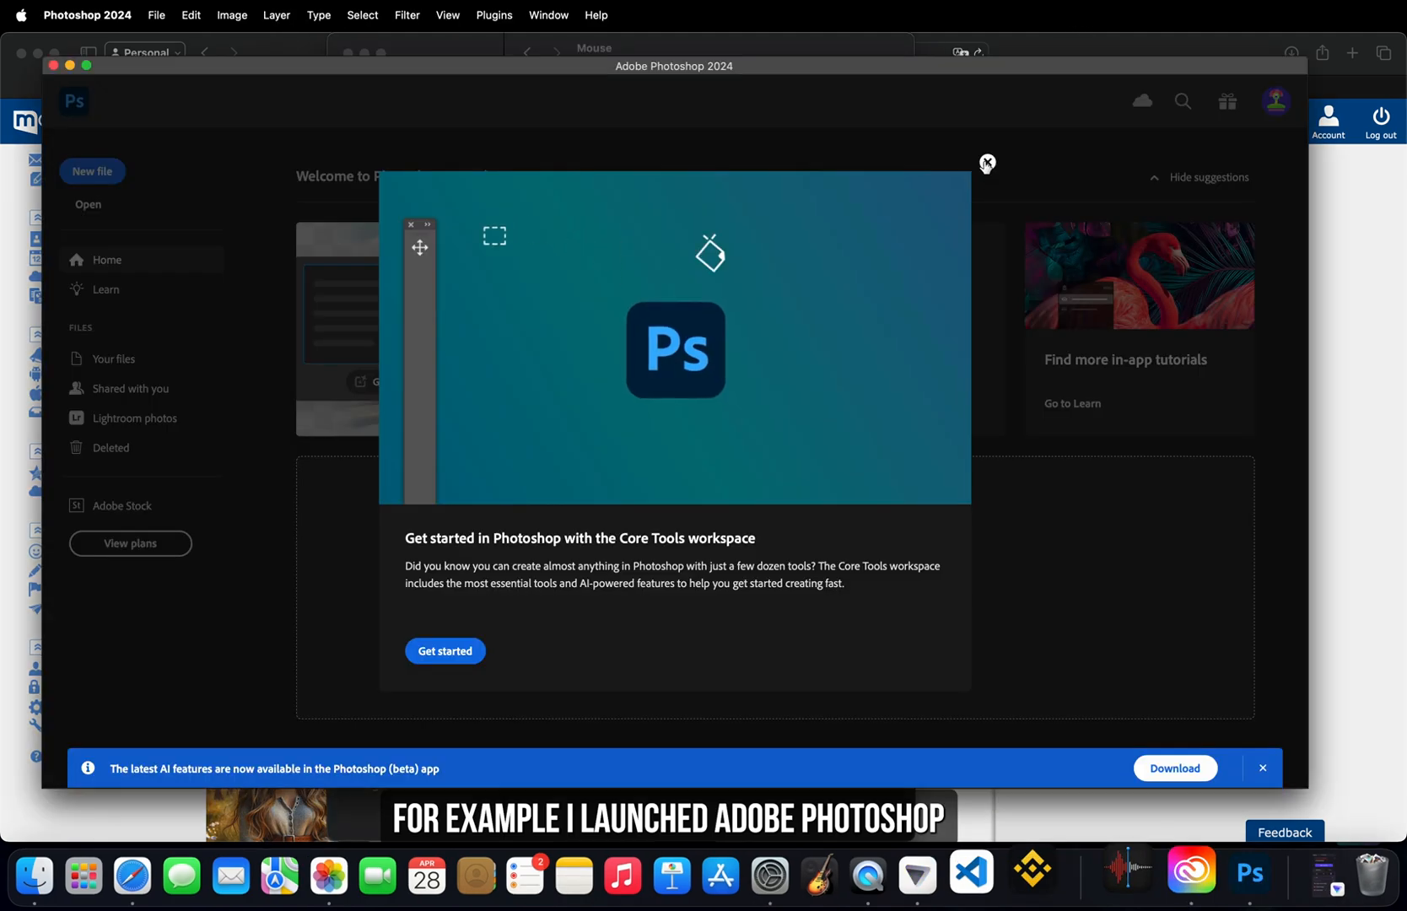
left_click(987, 162)
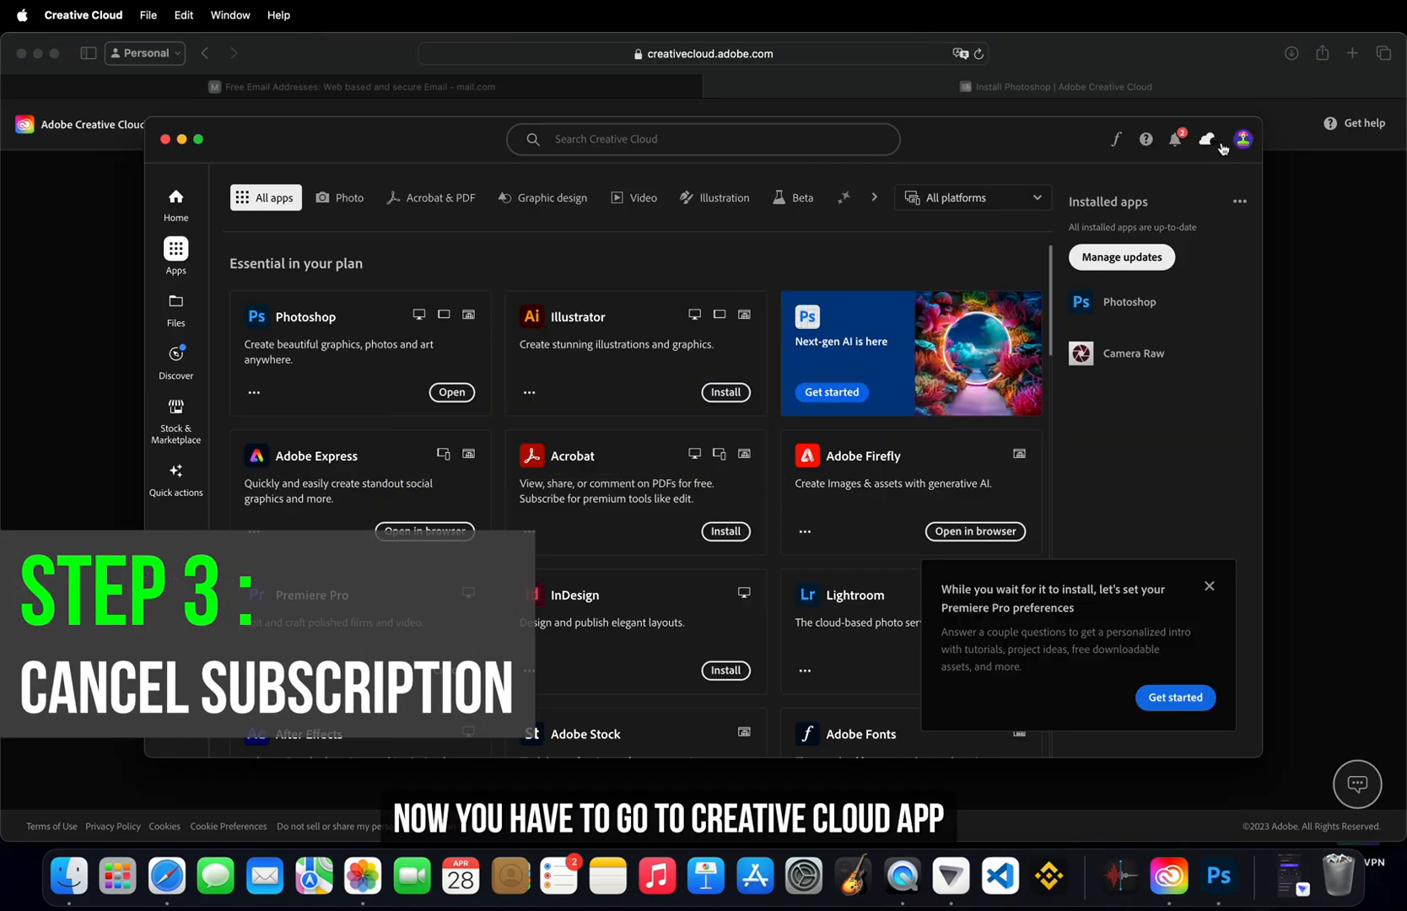
left_click(1244, 142)
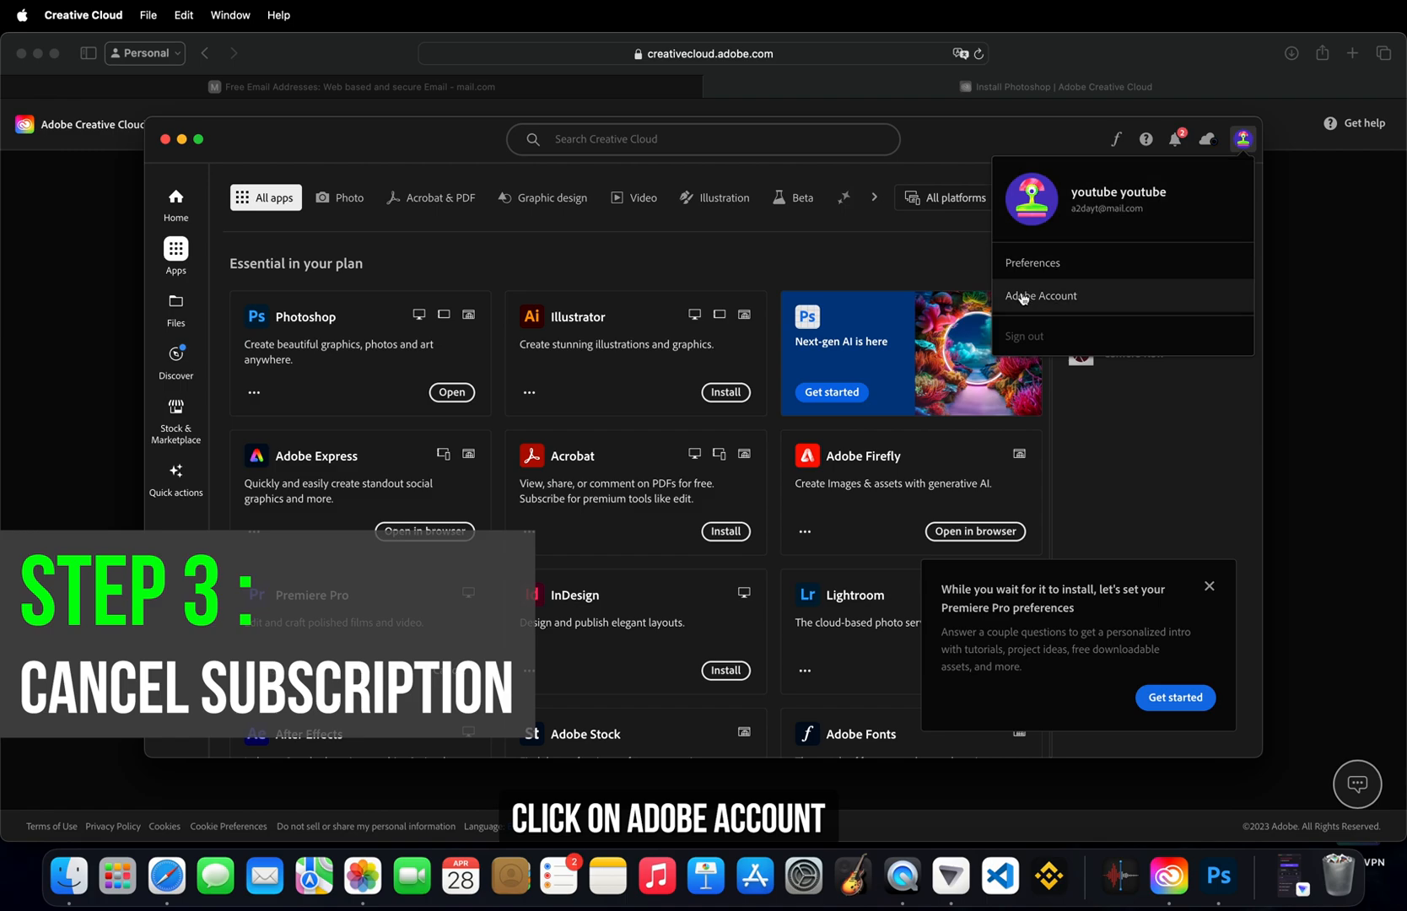
left_click(1043, 295)
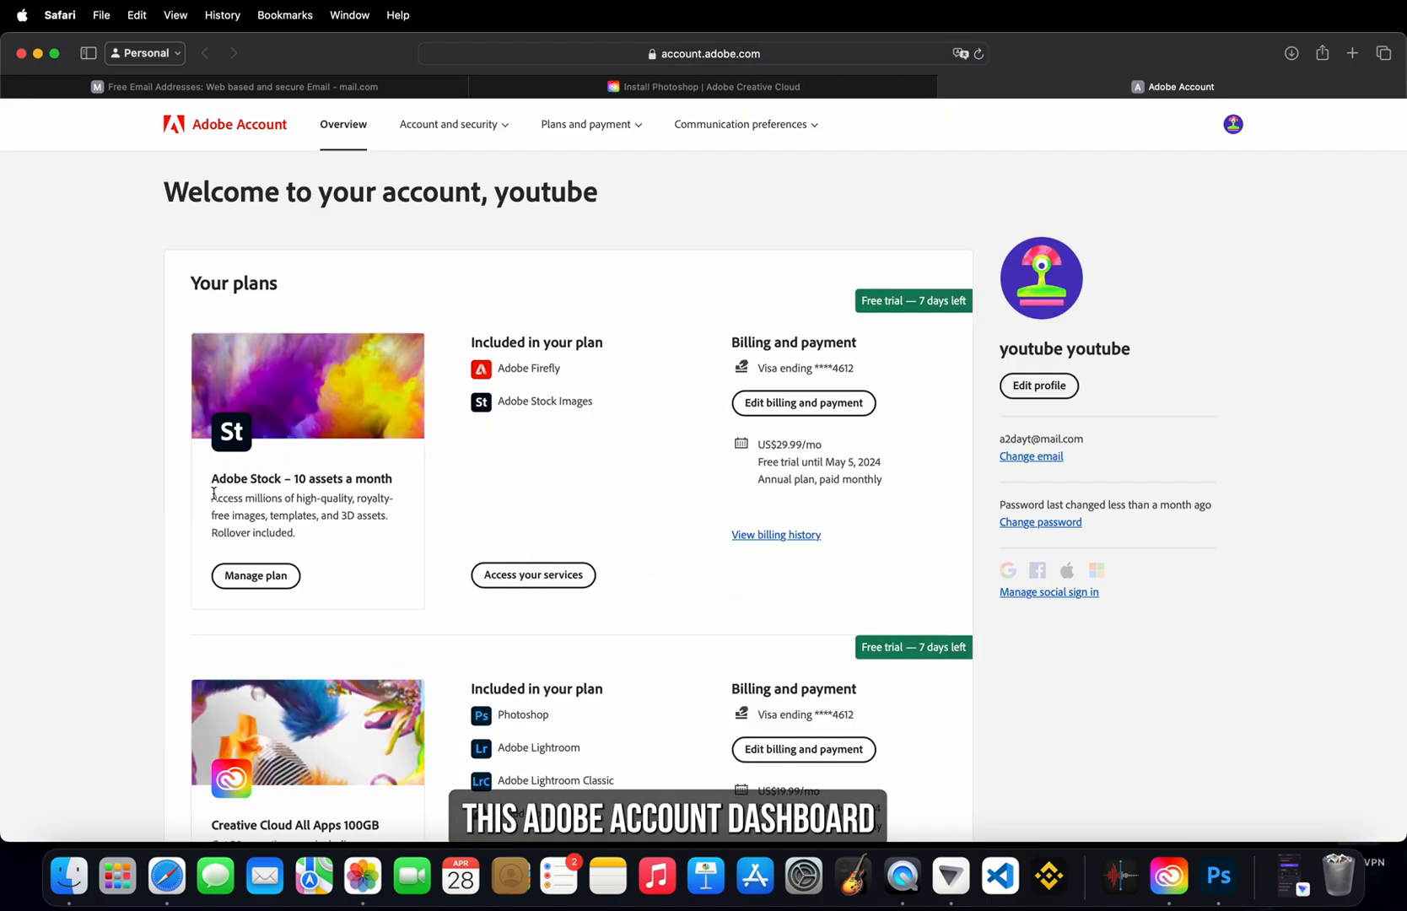
Find the Creative Cloud All Apps 100GB plan and start managing it.
scroll("down", 3)
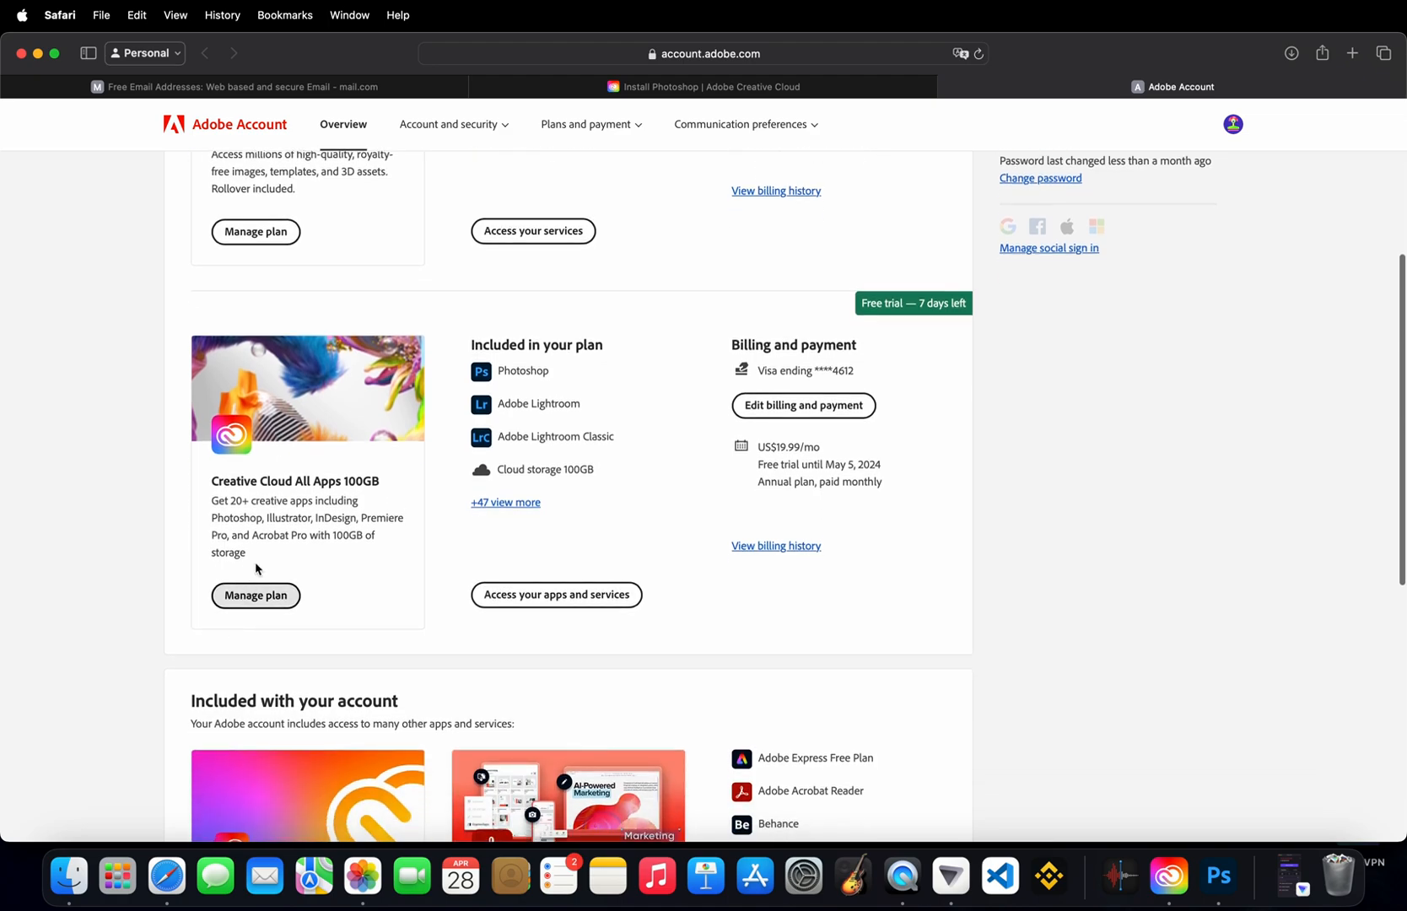
scroll("down", 3)
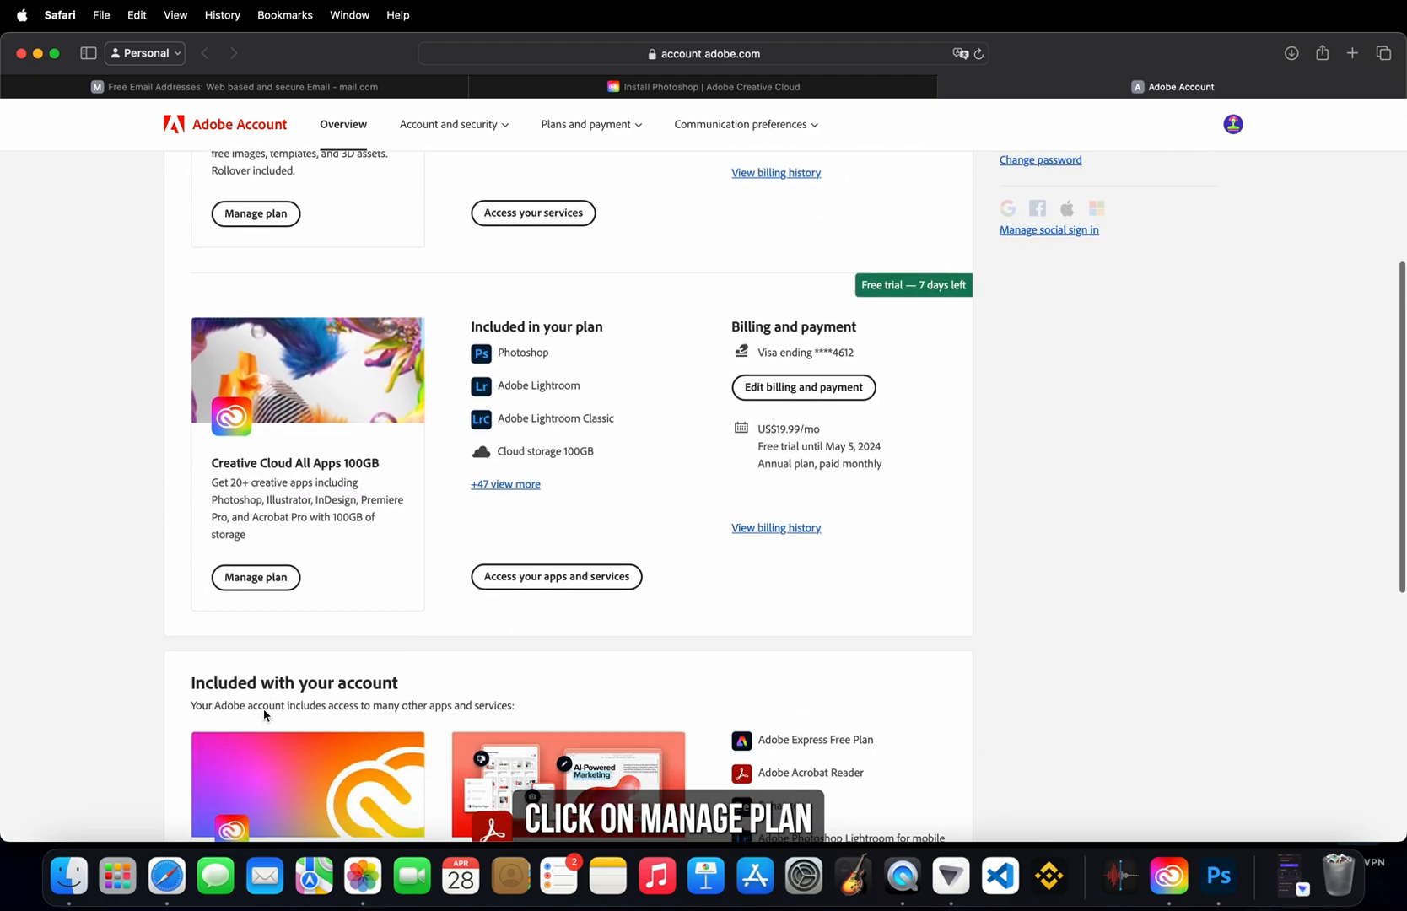
left_click(257, 577)
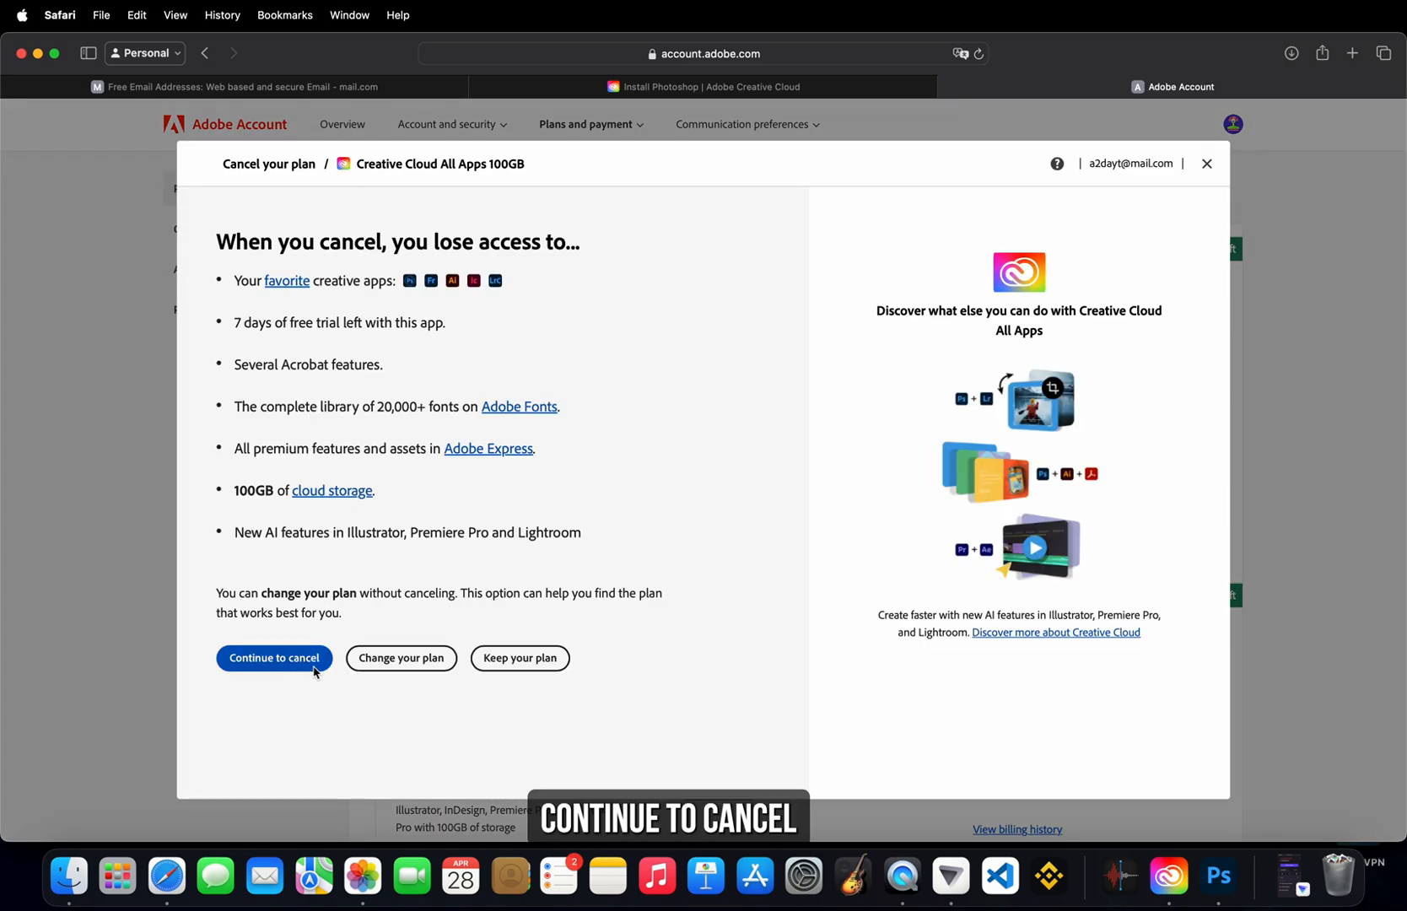
mouse_move(292, 708)
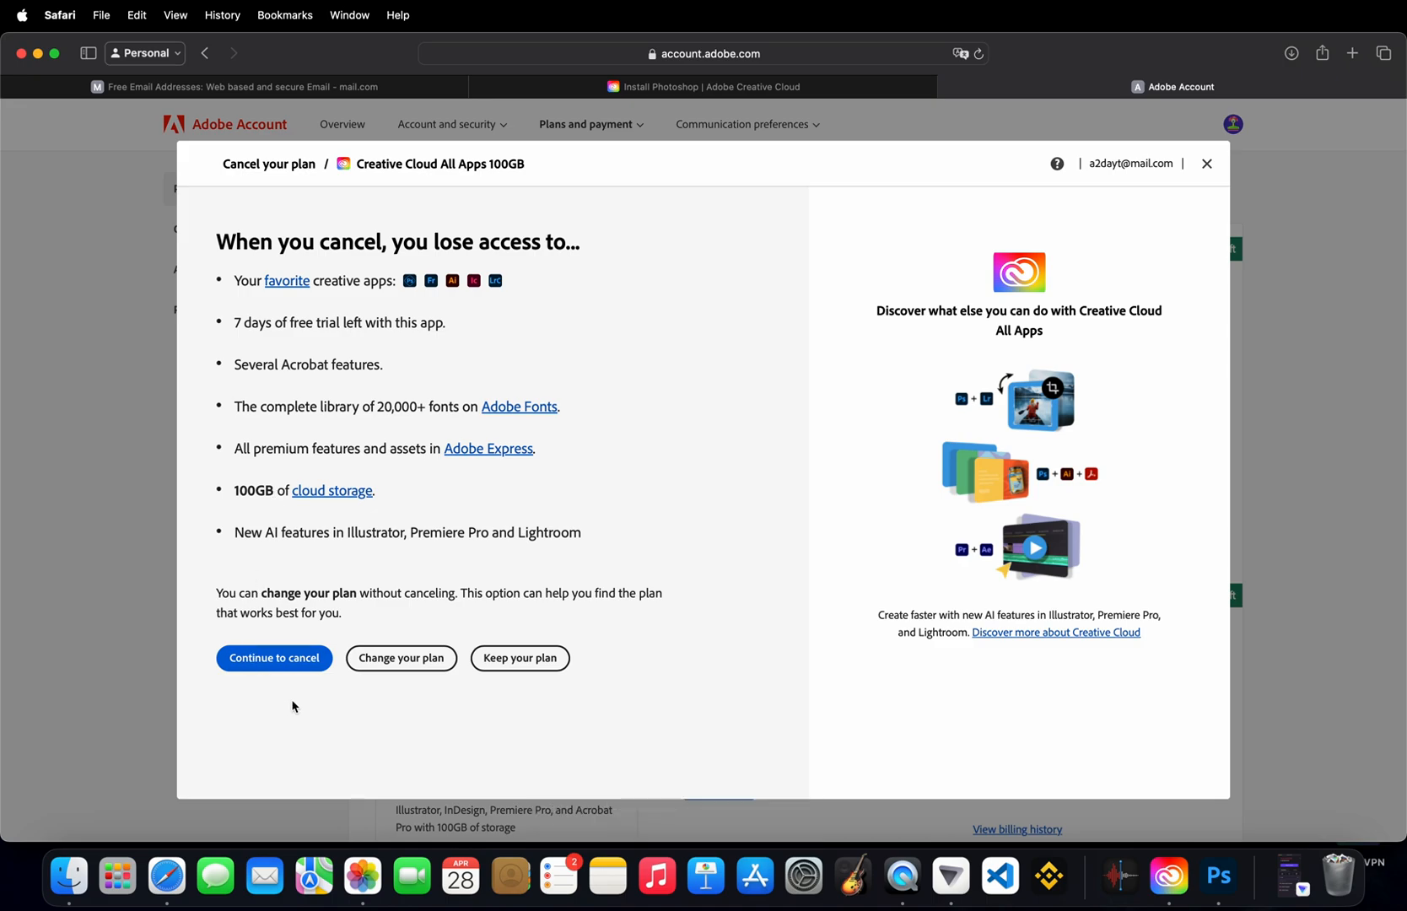
Continue and confirm cancellation of the All Apps 100GB plan, then close the summary.
left_click(273, 658)
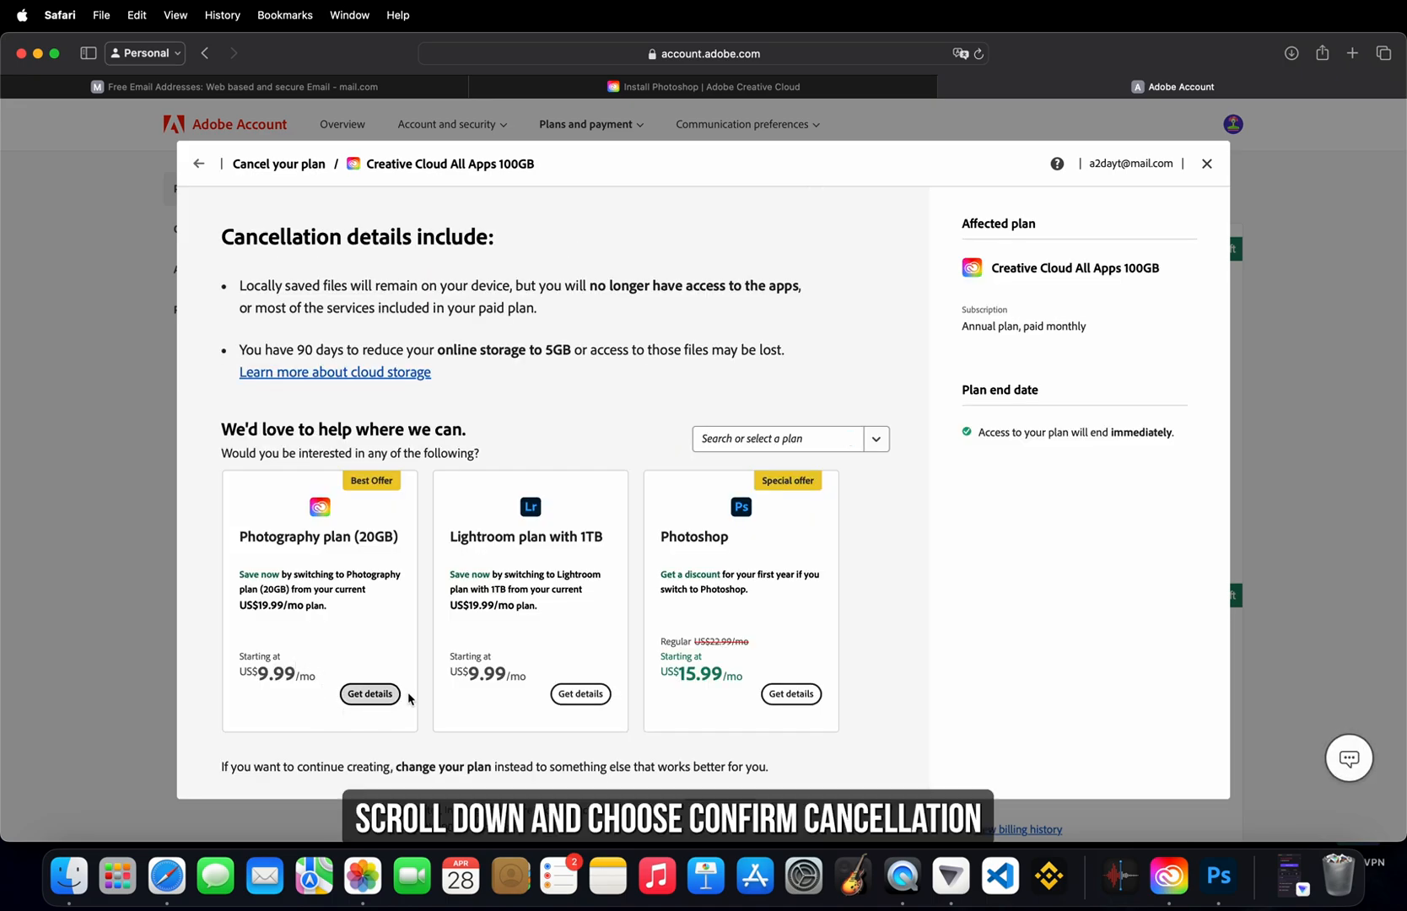
scroll("down", 3)
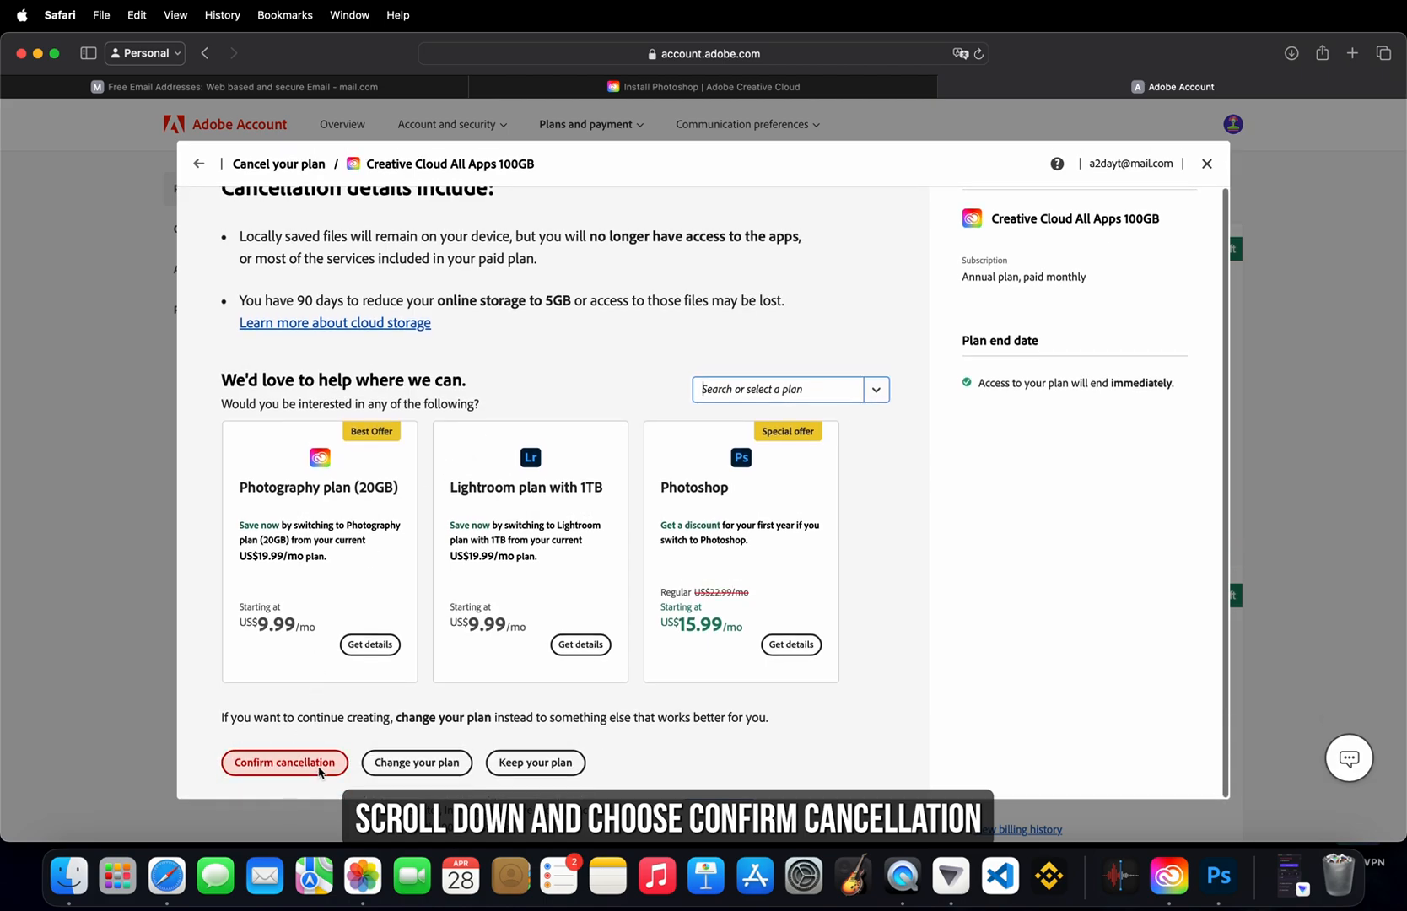
left_click(285, 762)
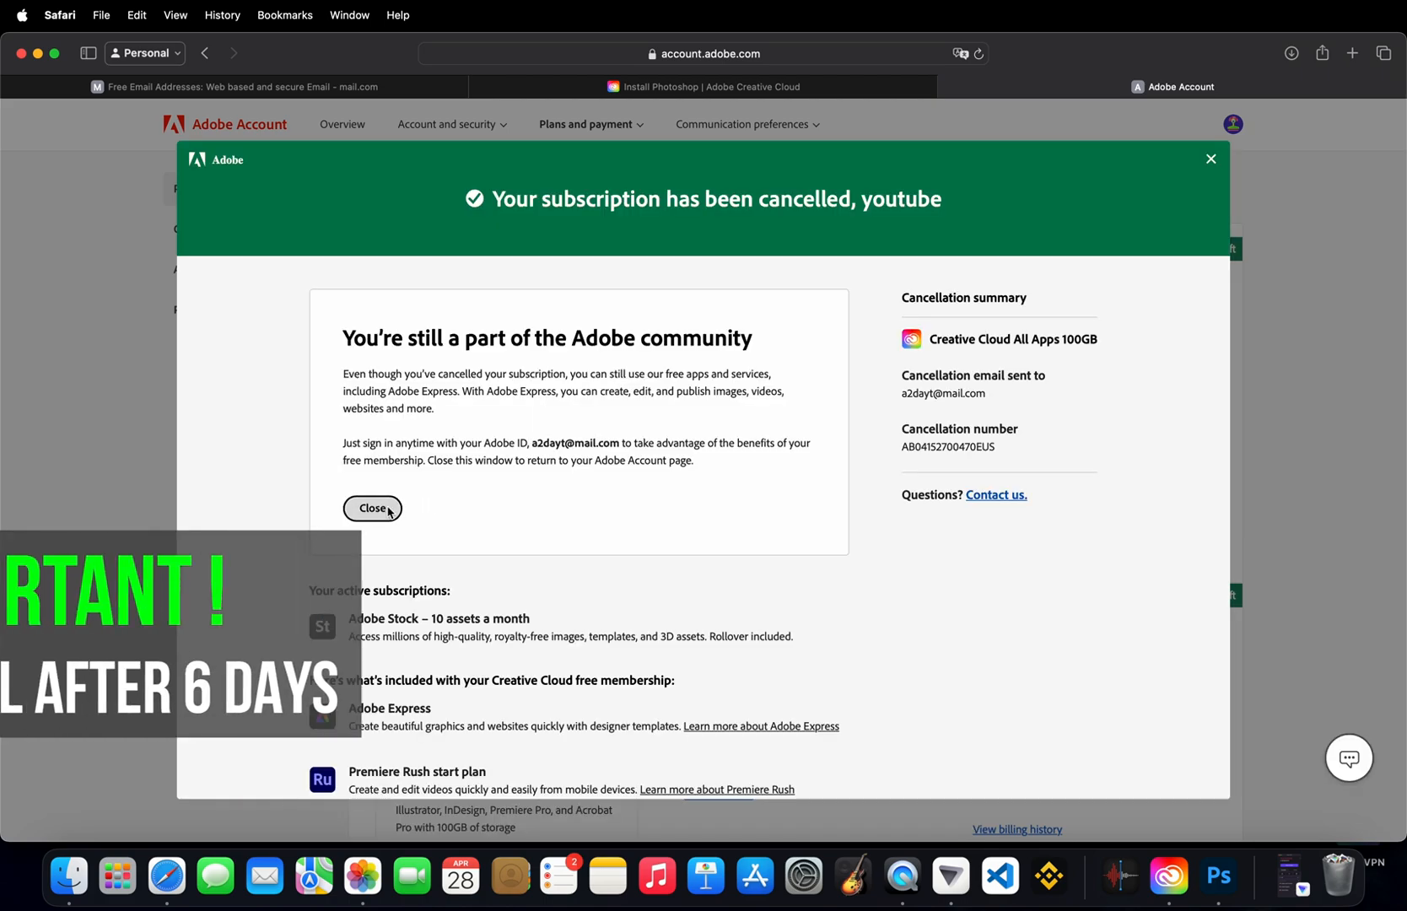
left_click(371, 508)
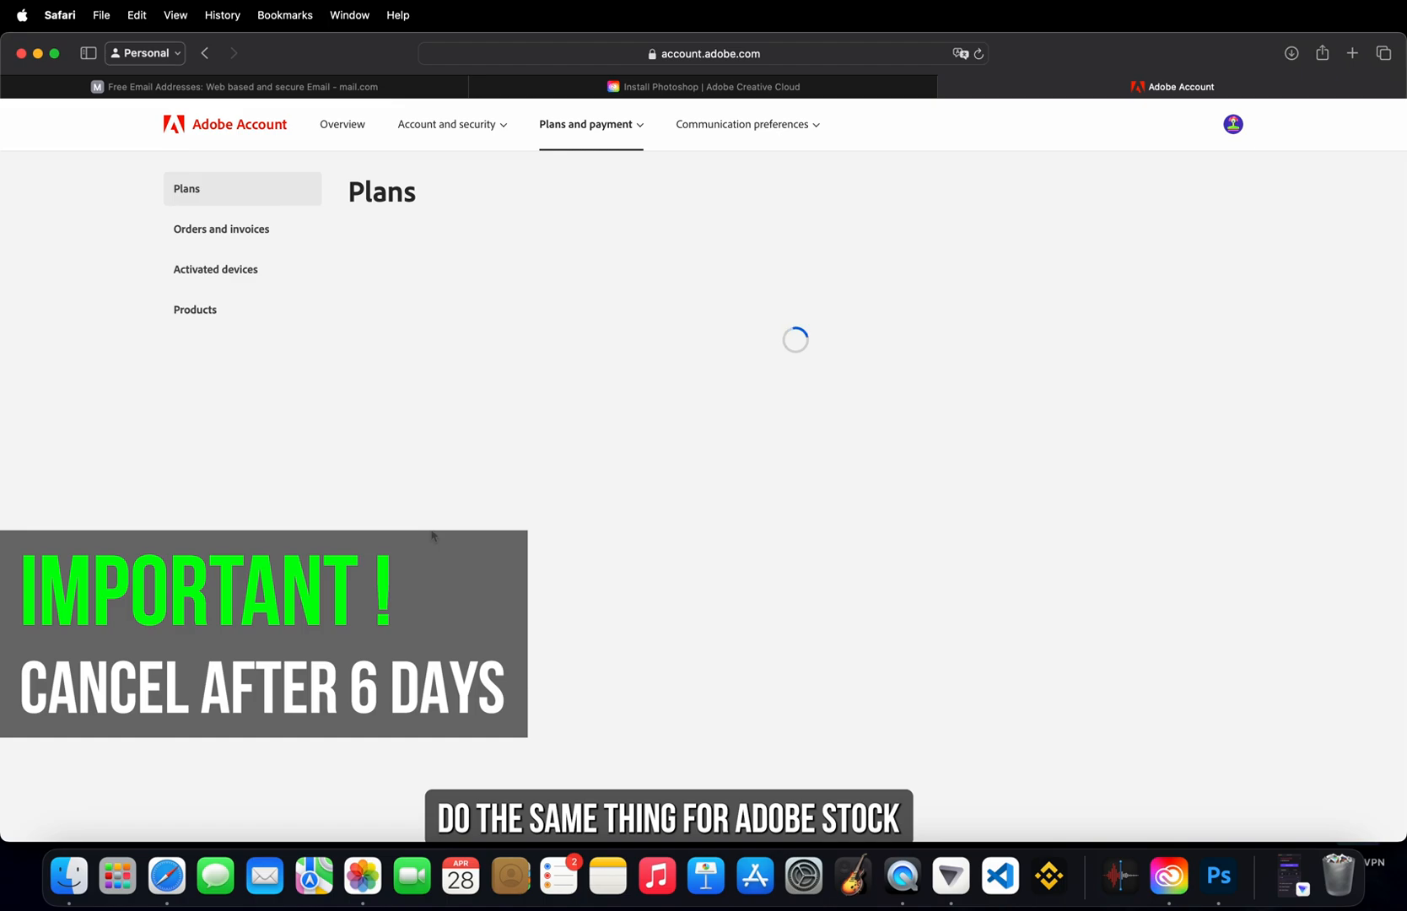